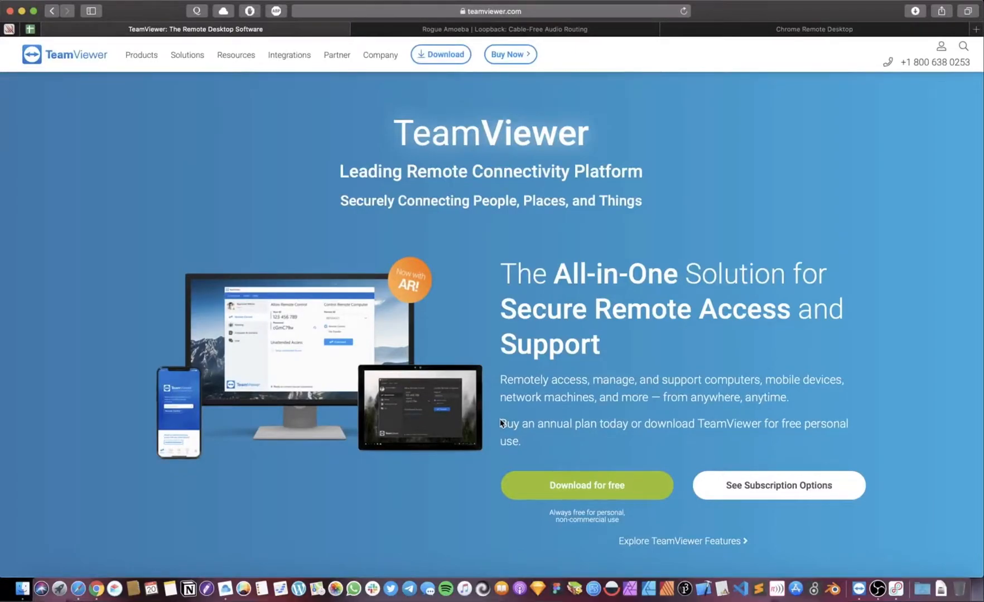
{"action": "mouse_move", "coordinate": [759, 10]}
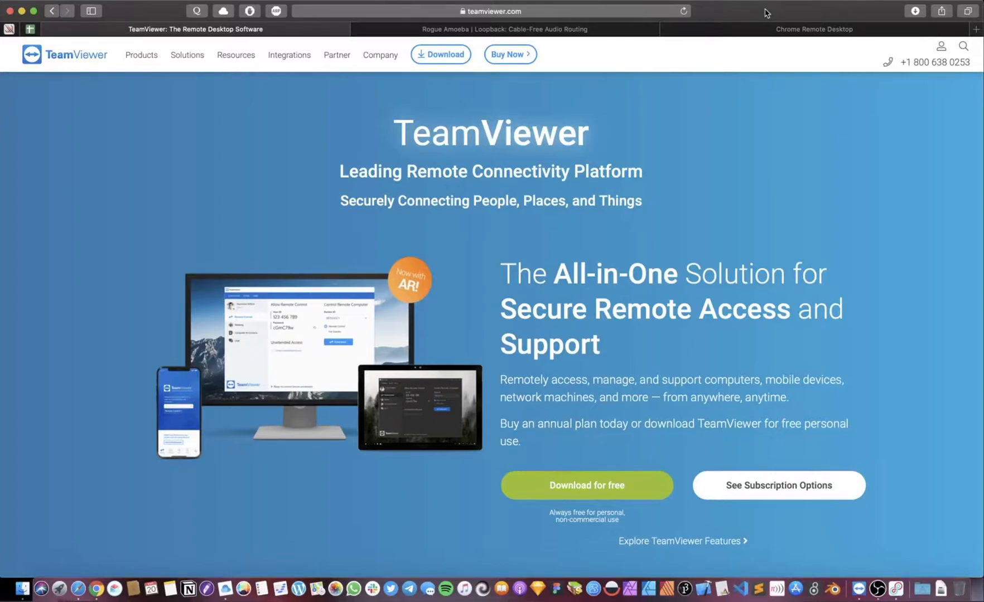
{"action": "mouse_move", "coordinate": [745, 14]}
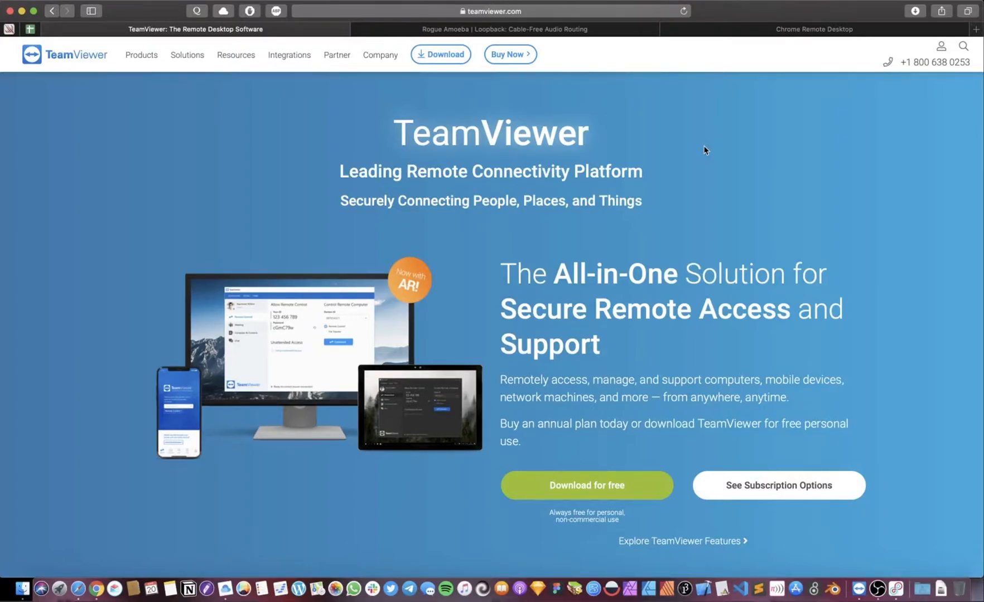
{"action": "mouse_move", "coordinate": [738, 245]}
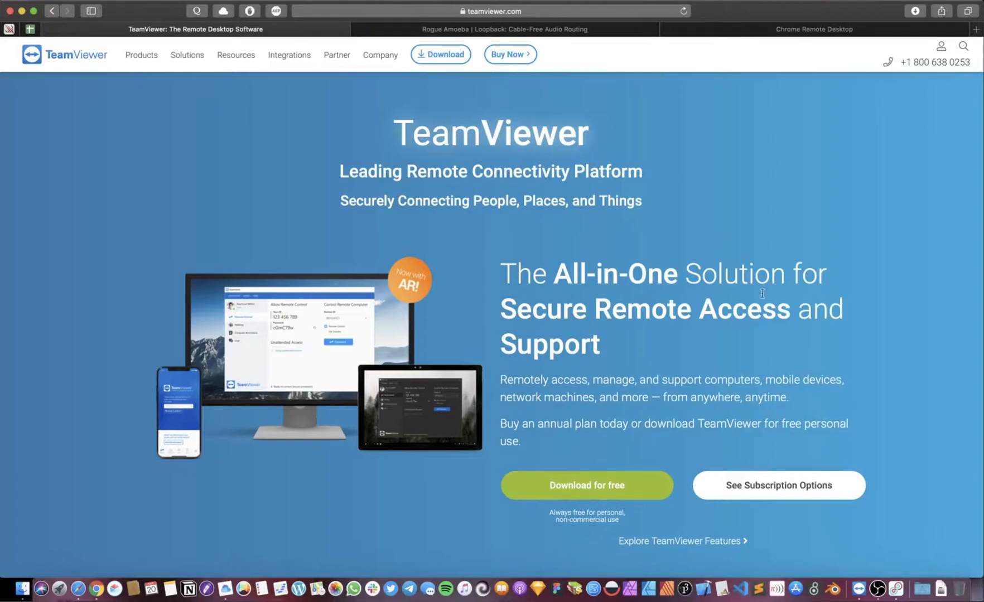
{"action": "mouse_move", "coordinate": [551, 196]}
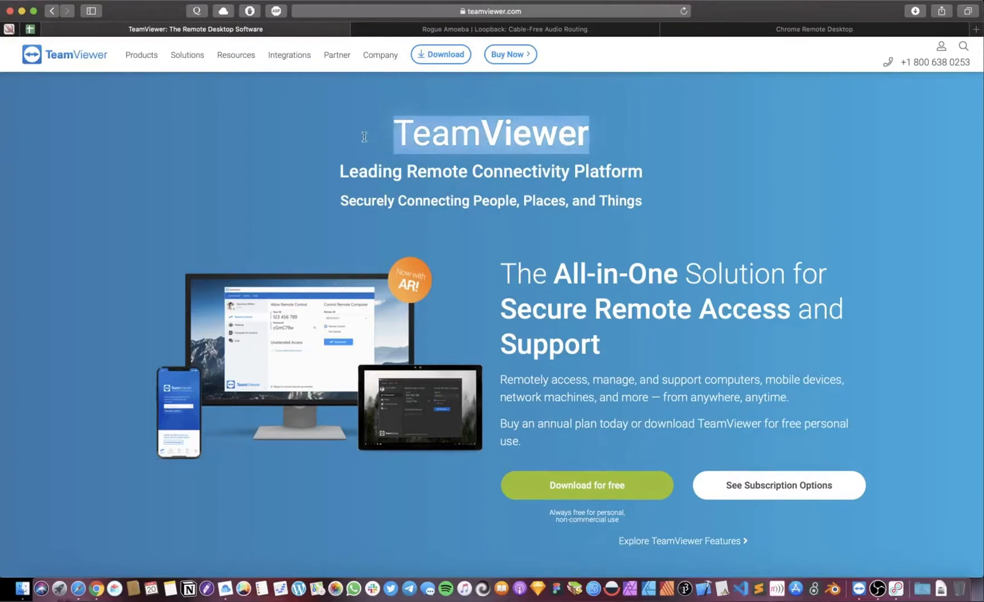
Browse the Loopback product page, then switch to the Chrome Remote Desktop device list.
{"action": "left_click", "coordinate": [413, 159]}
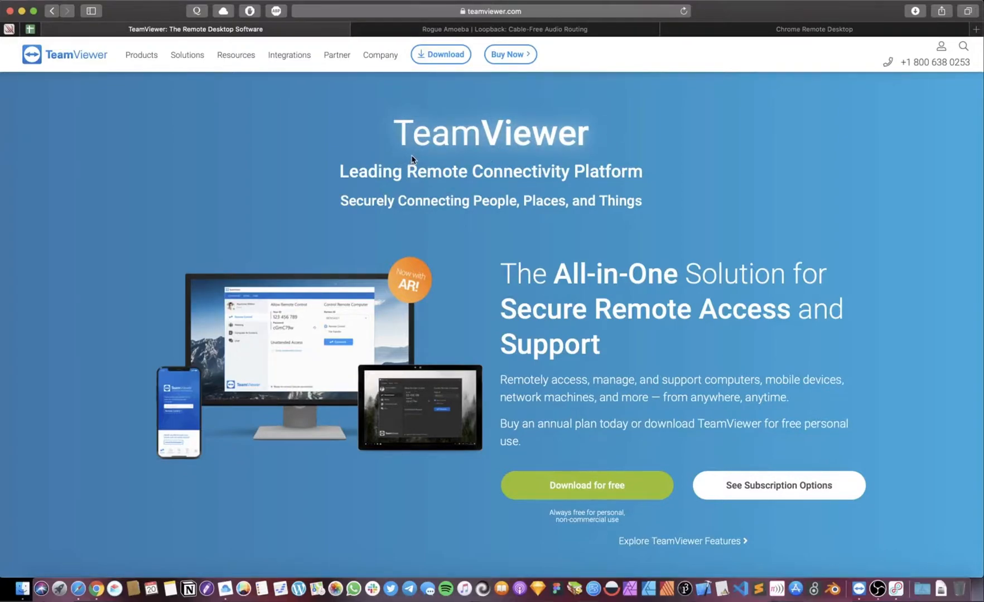
{"action": "mouse_move", "coordinate": [451, 147]}
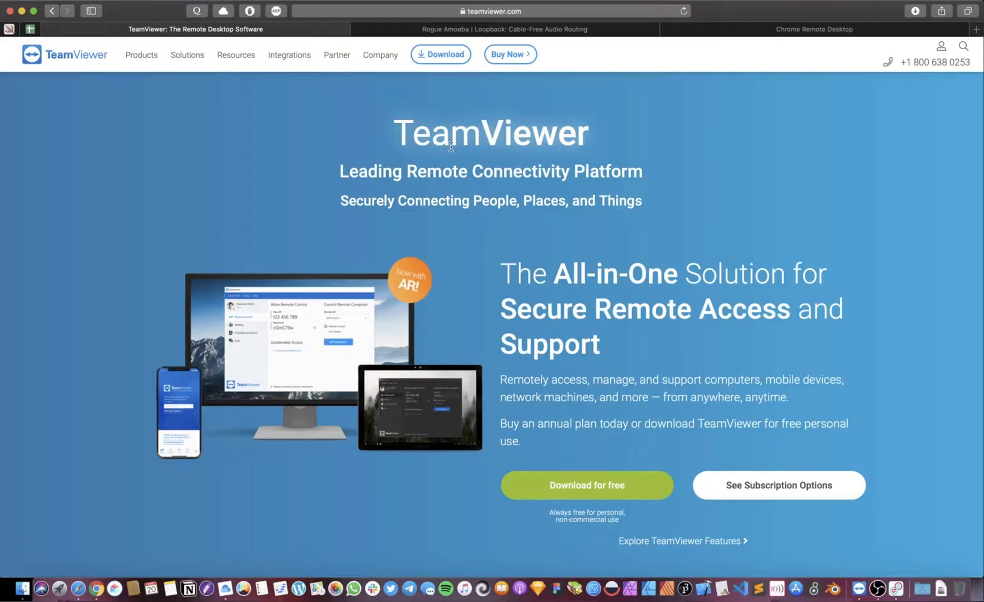
{"action": "mouse_move", "coordinate": [570, 35]}
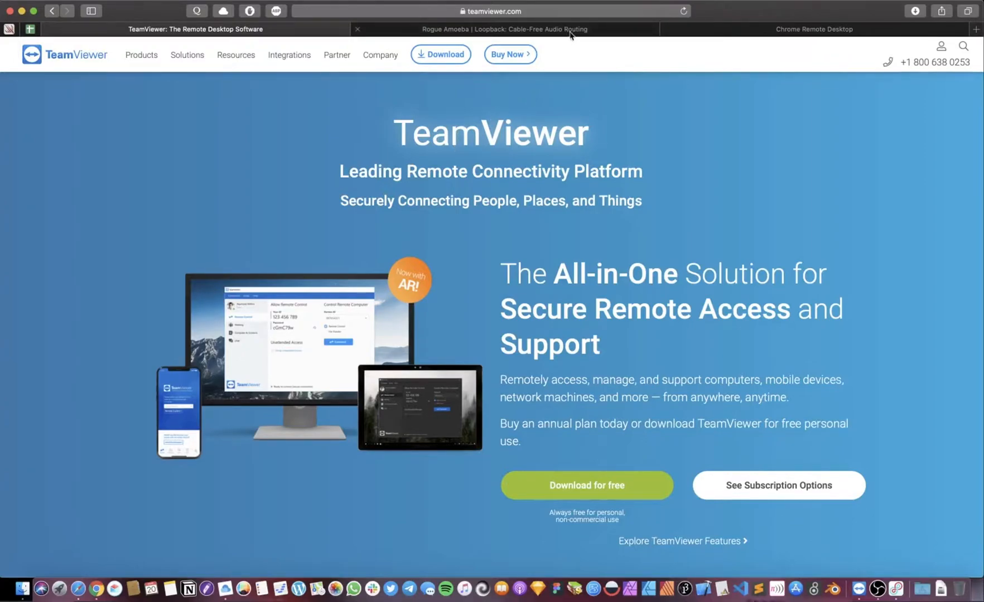
{"action": "left_click", "coordinate": [503, 29]}
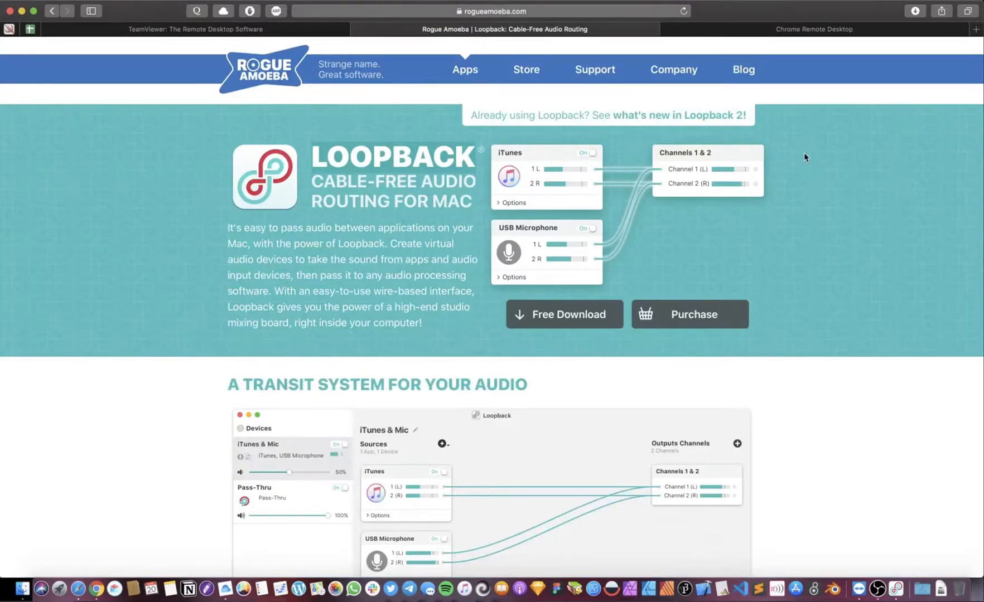
{"action": "mouse_move", "coordinate": [801, 241]}
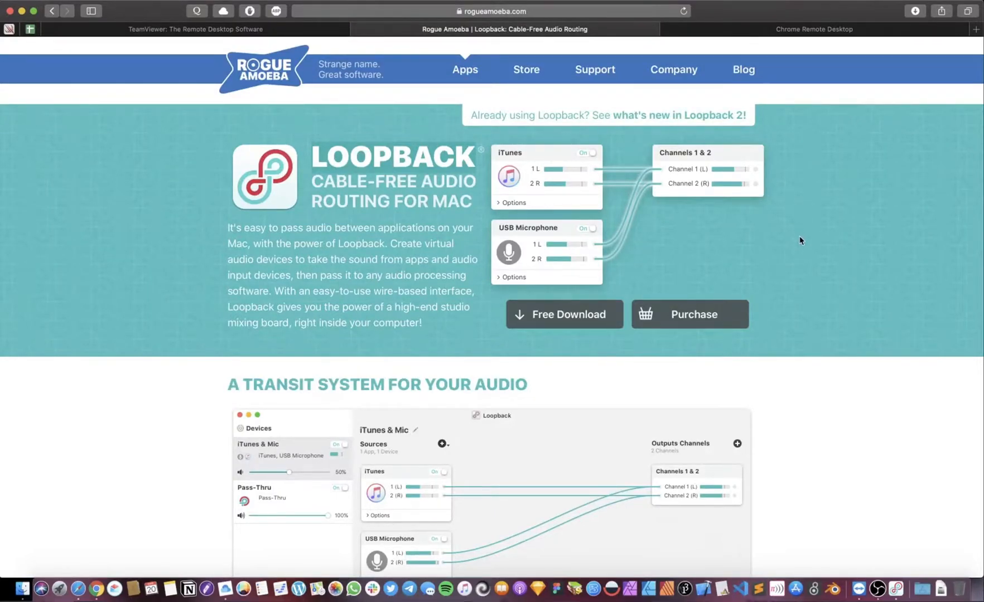
{"action": "scroll", "scroll_direction": "down", "scroll_amount": 3}
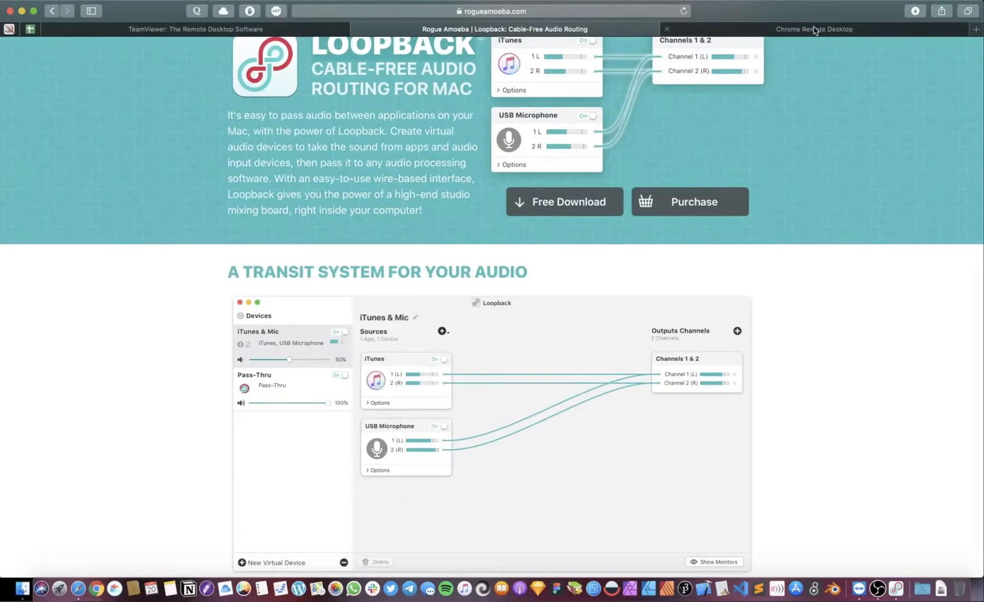
{"action": "left_click", "coordinate": [814, 29]}
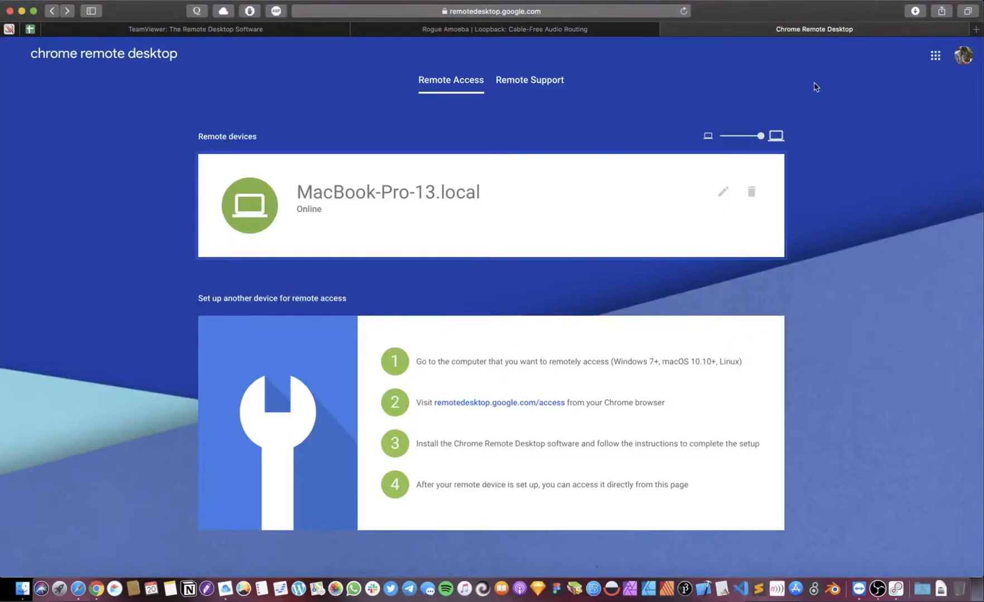
{"action": "mouse_move", "coordinate": [823, 85]}
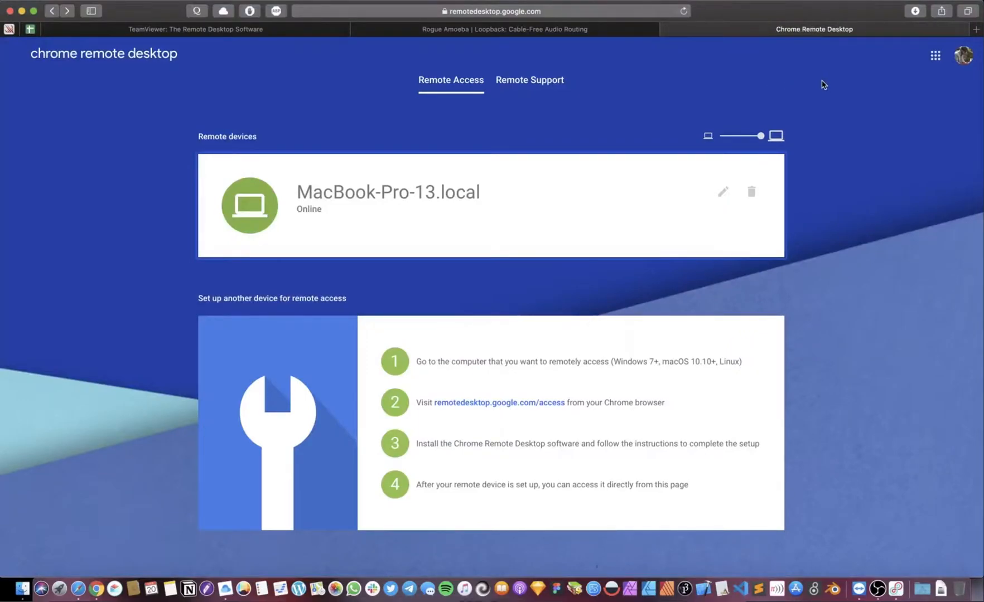
{"action": "mouse_move", "coordinate": [827, 82]}
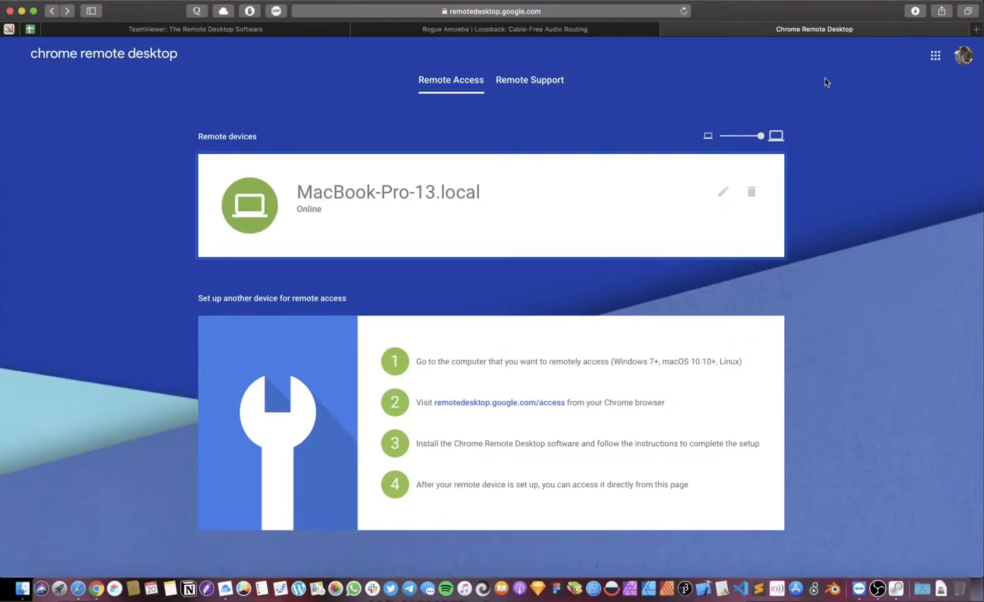
{"action": "mouse_move", "coordinate": [835, 82]}
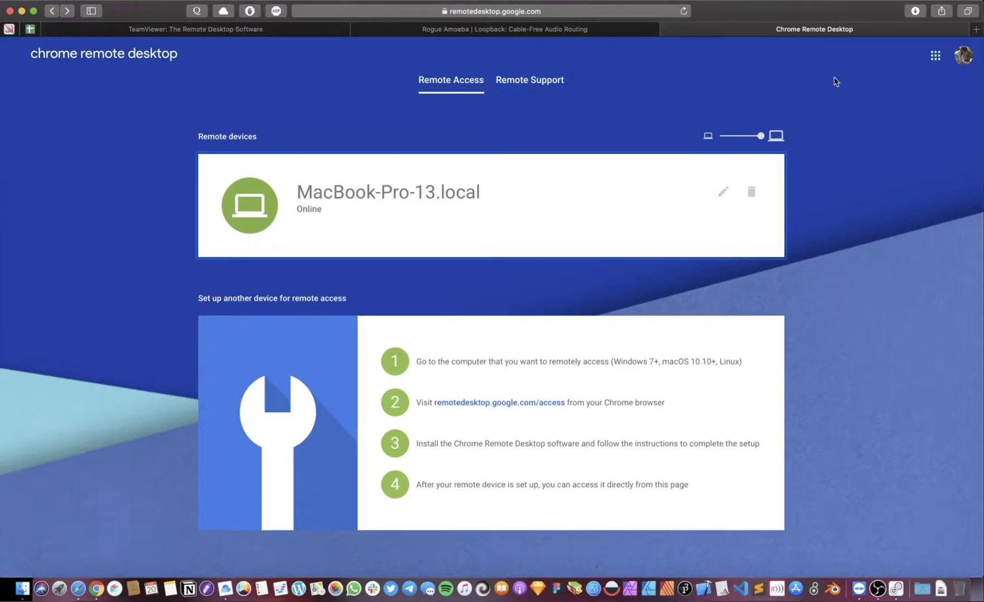
{"action": "mouse_move", "coordinate": [791, 59]}
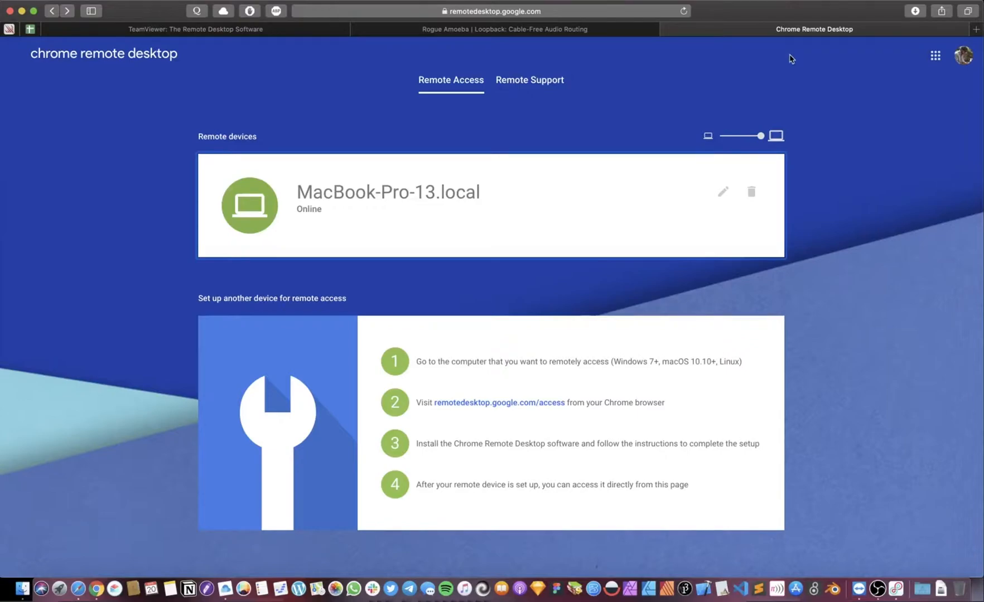
{"action": "mouse_move", "coordinate": [727, 56]}
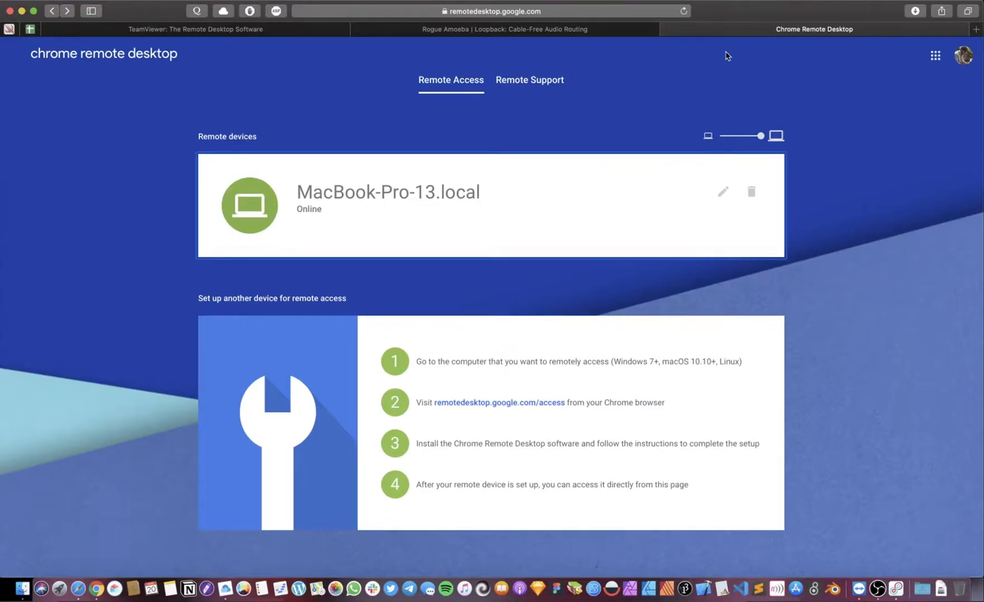
{"action": "mouse_move", "coordinate": [307, 36]}
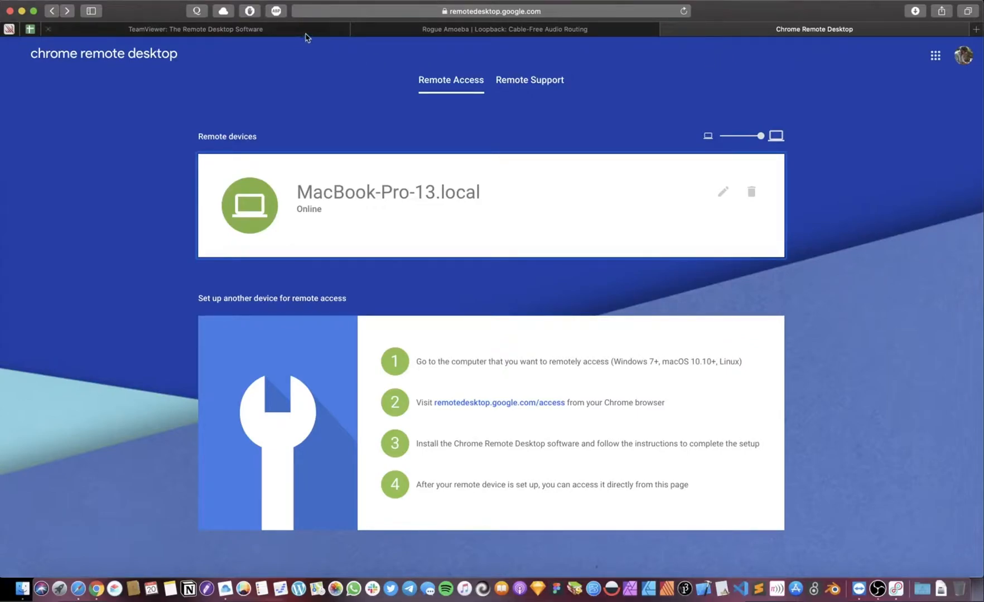
Bring up TeamViewer's Remote Control window with the Partner ID field and Connect button.
{"action": "left_click", "coordinate": [195, 29]}
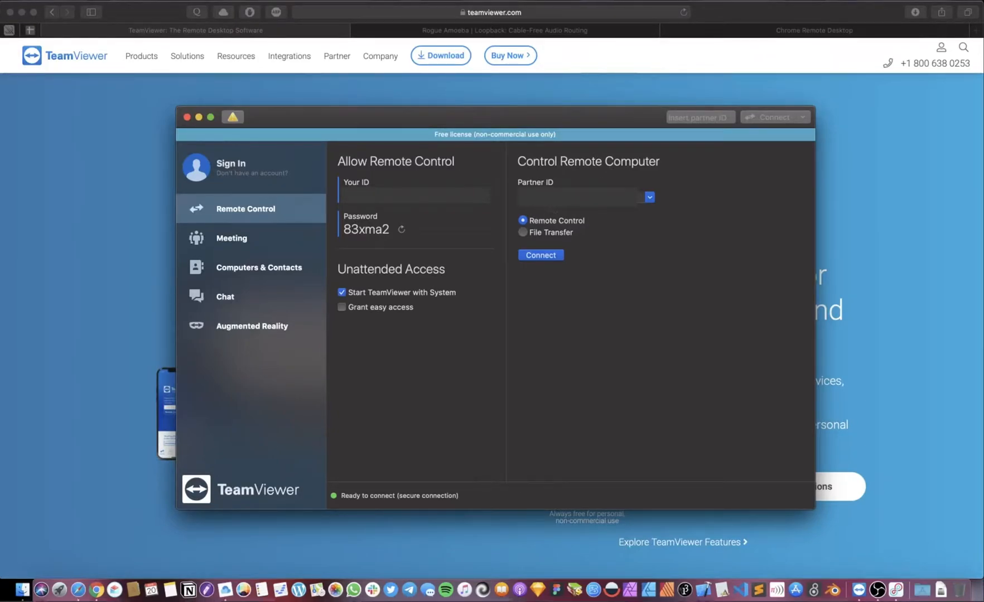
{"action": "mouse_move", "coordinate": [577, 209]}
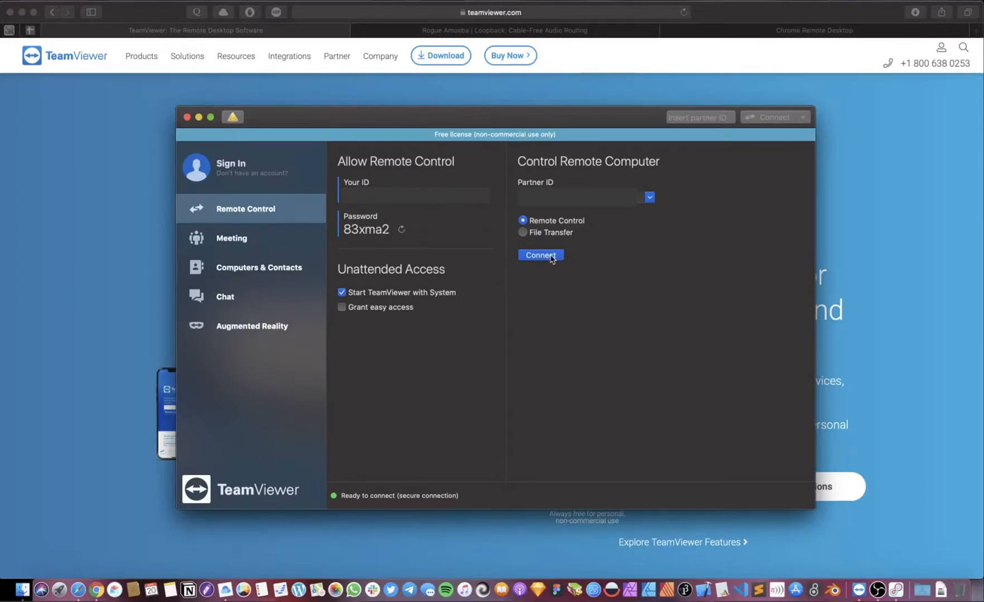
{"action": "mouse_move", "coordinate": [557, 262]}
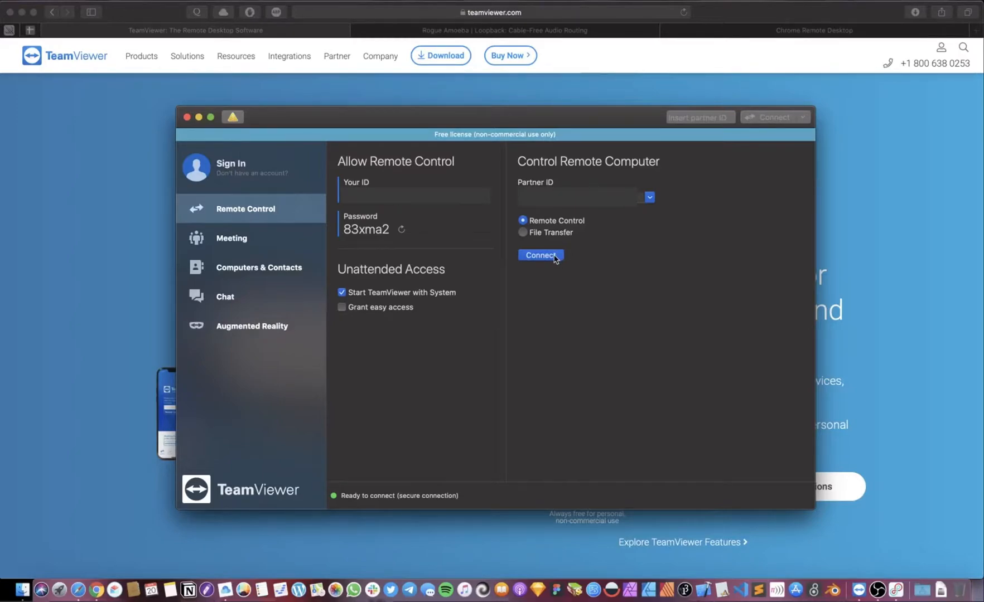
Connect to the partner Mac and log on with its password.
{"action": "left_click", "coordinate": [540, 254]}
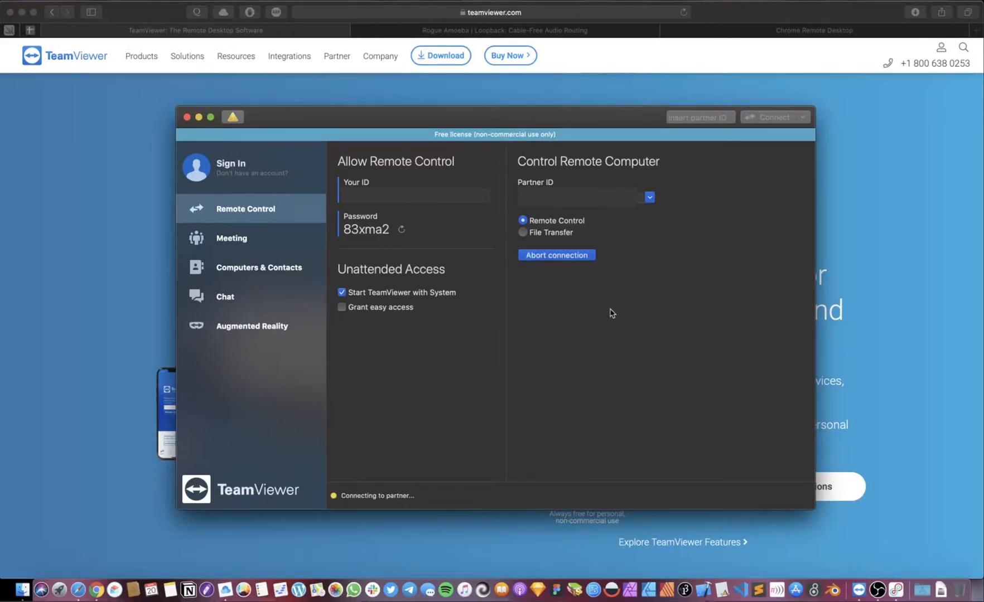
{"action": "left_click", "coordinate": [772, 117]}
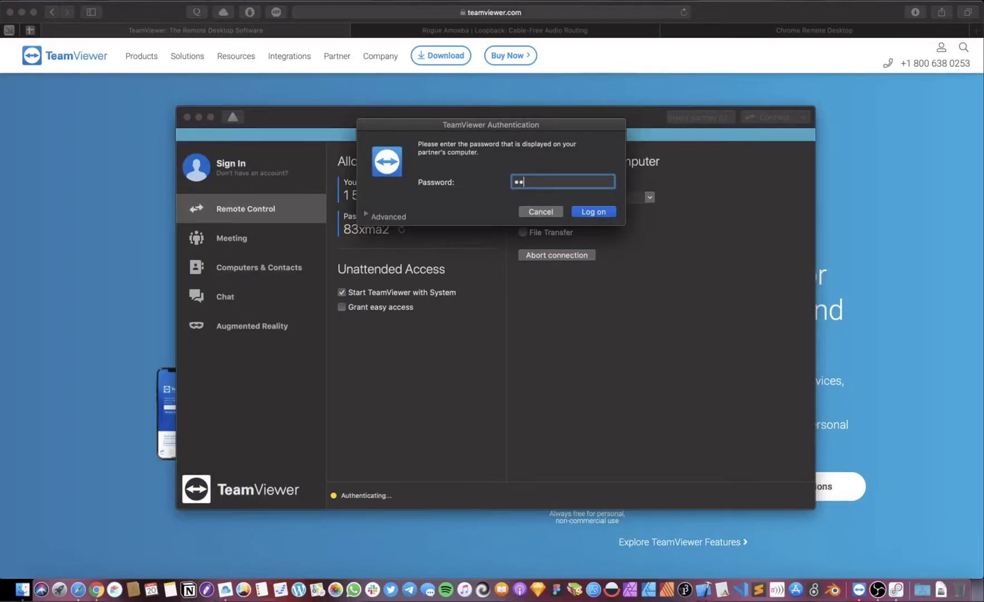
{"action": "type", "text": "•"}
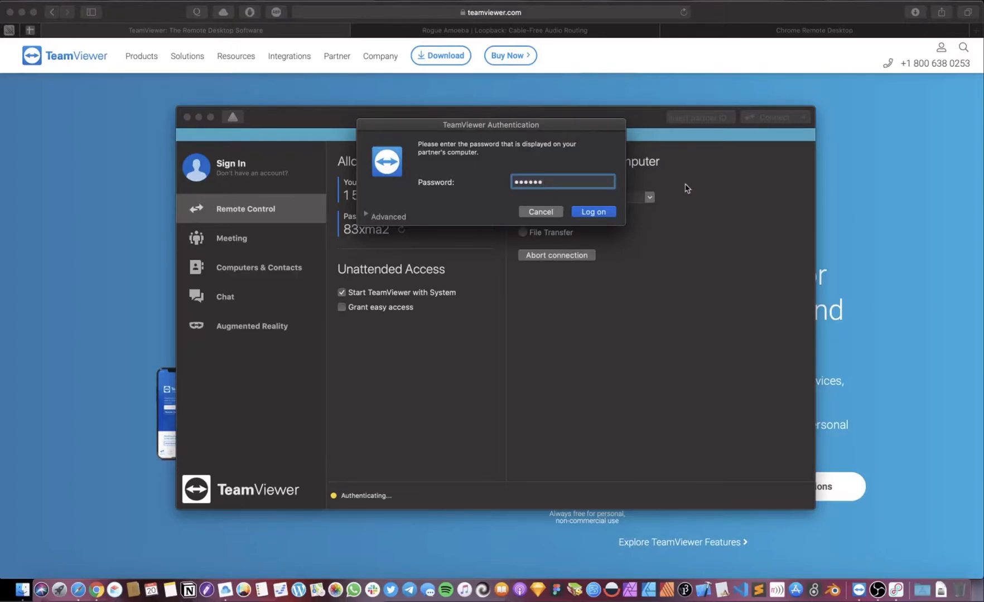
{"action": "left_click", "coordinate": [592, 211]}
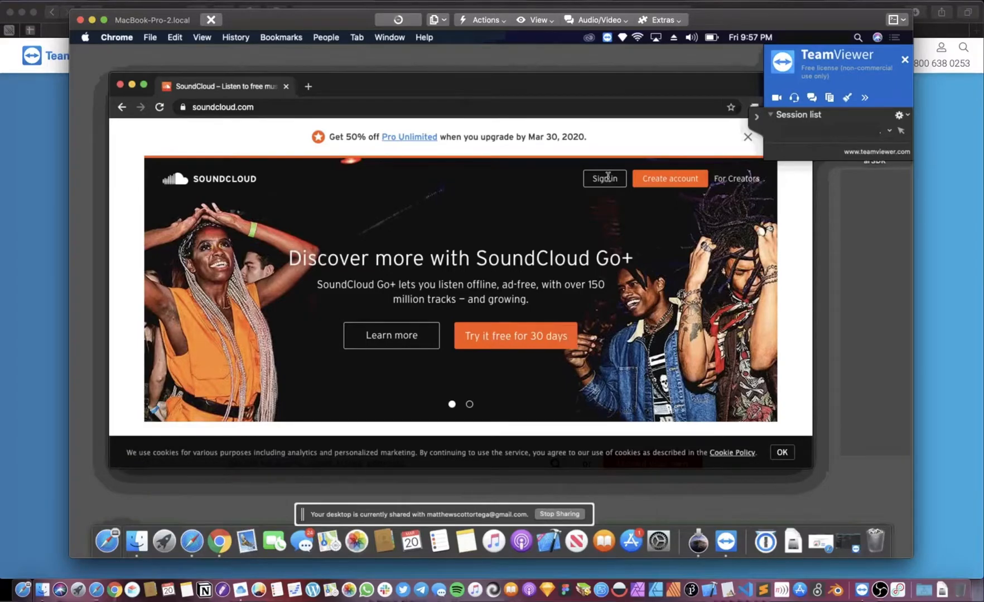
With The Box playing remotely, expand the Audio section in TeamViewer's session panel.
{"action": "scroll", "scroll_direction": "down", "scroll_amount": 3}
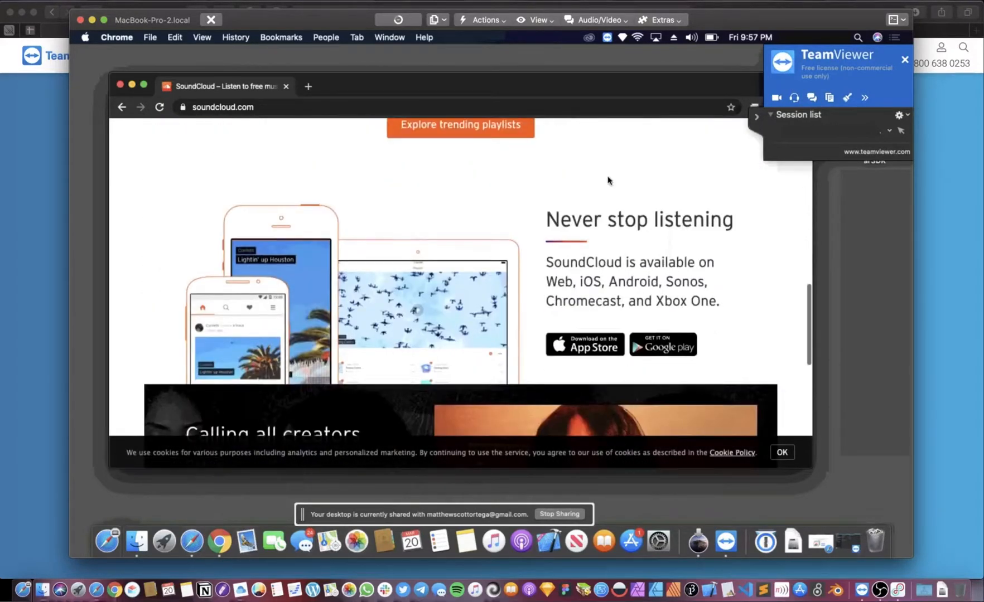
{"action": "scroll", "scroll_direction": "down", "scroll_amount": 3}
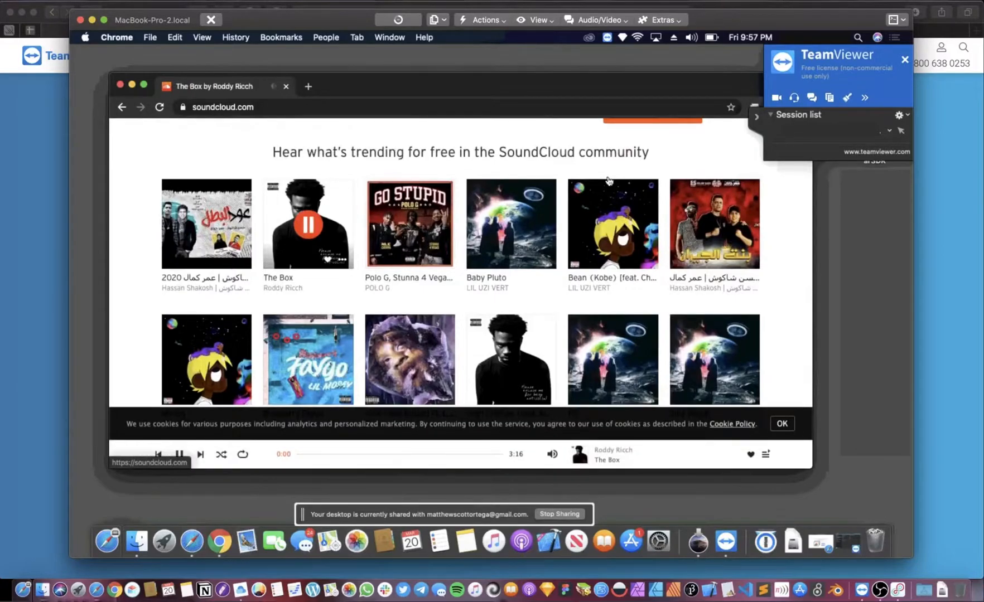
{"action": "key", "text": "mute"}
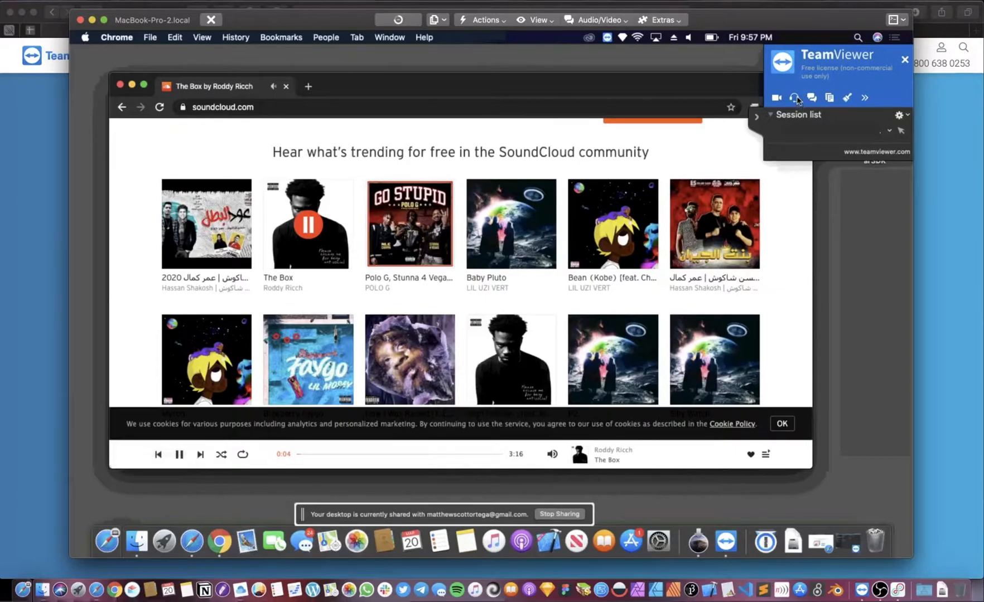
{"action": "left_click", "coordinate": [793, 98]}
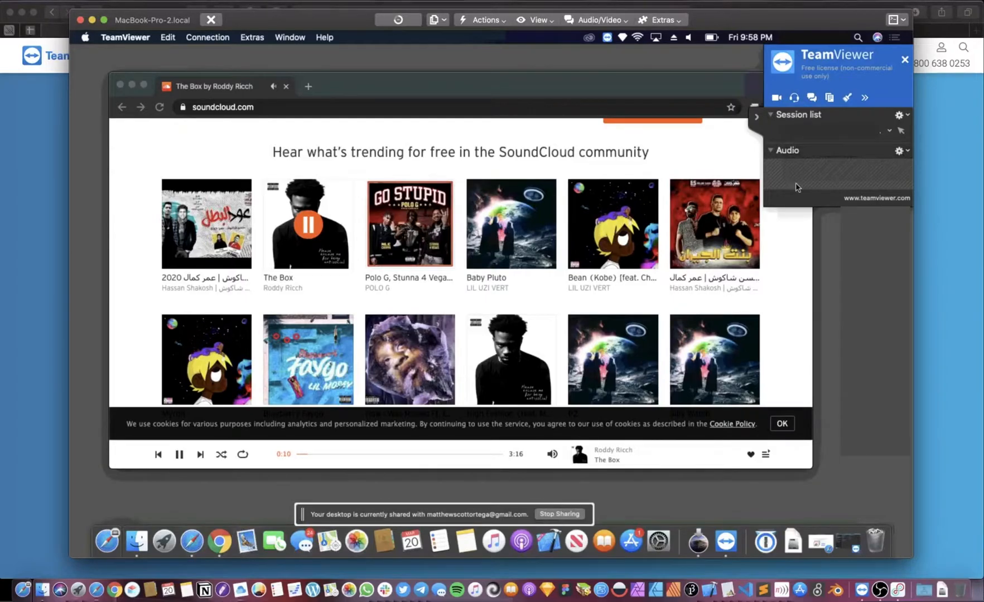
{"action": "mouse_move", "coordinate": [841, 182]}
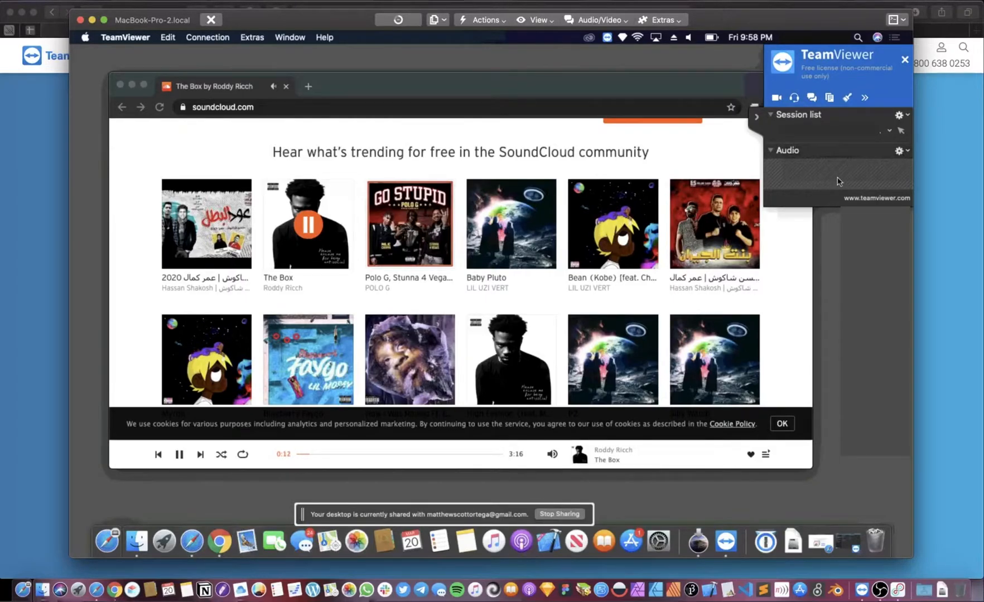
{"action": "mouse_move", "coordinate": [815, 172]}
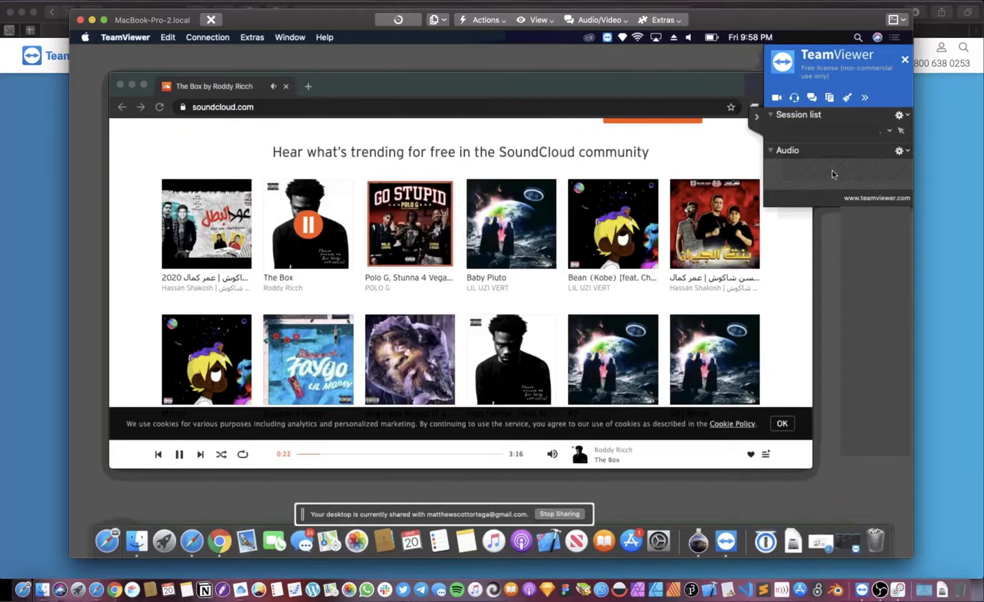
{"action": "mouse_move", "coordinate": [783, 66]}
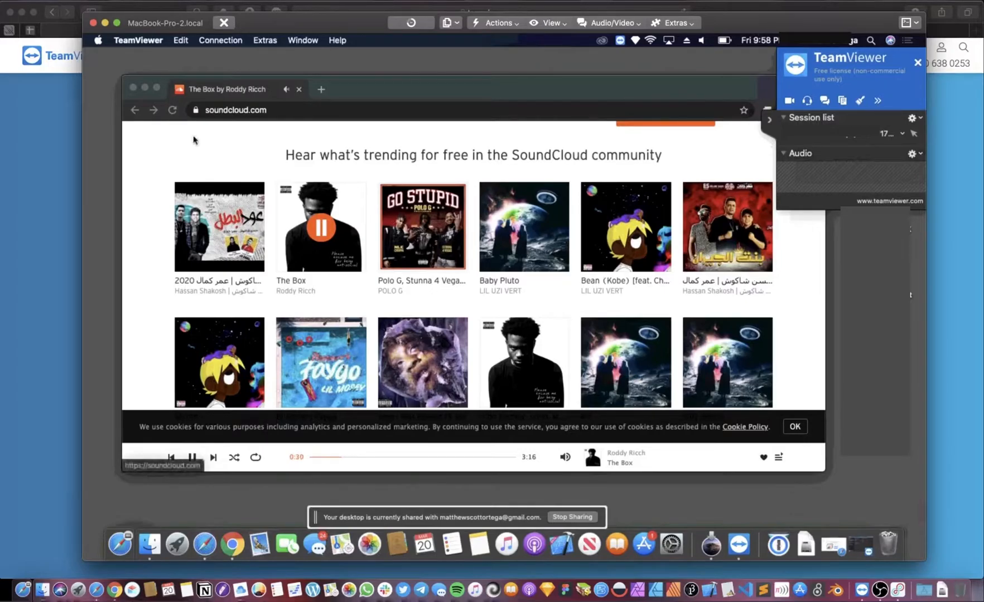
{"action": "mouse_move", "coordinate": [779, 544]}
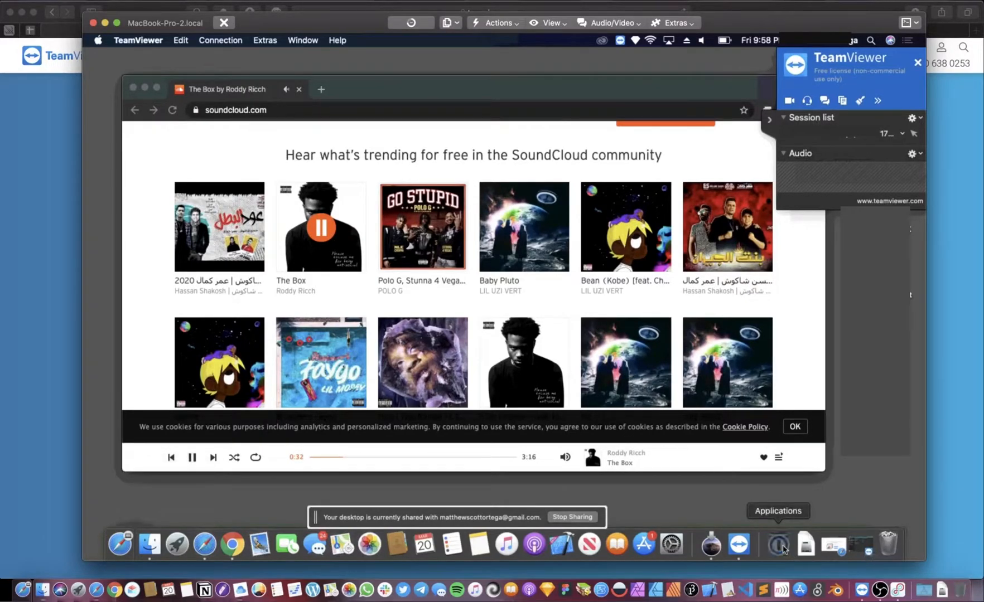
Open the remote Mac's Applications stack and scroll the grid down to Loopback.
{"action": "left_click", "coordinate": [778, 544]}
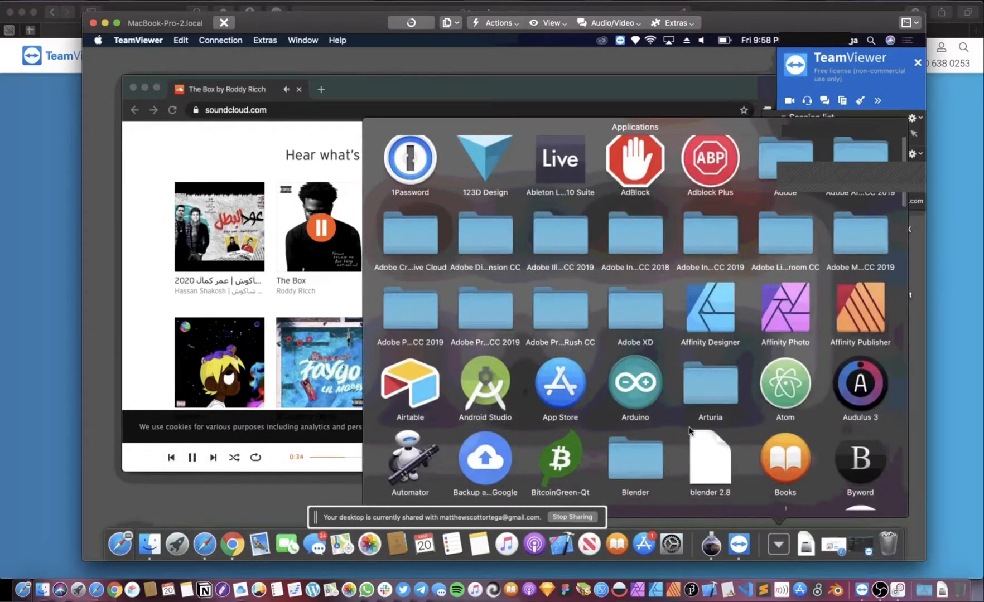
{"action": "scroll", "scroll_direction": "down", "scroll_amount": 3}
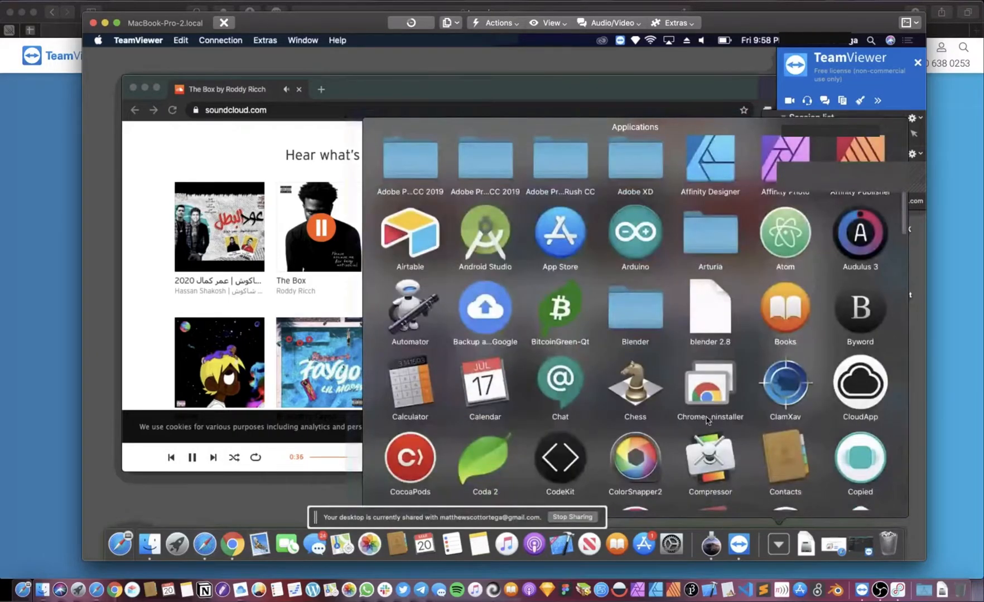
{"action": "scroll", "scroll_direction": "down", "scroll_amount": 3}
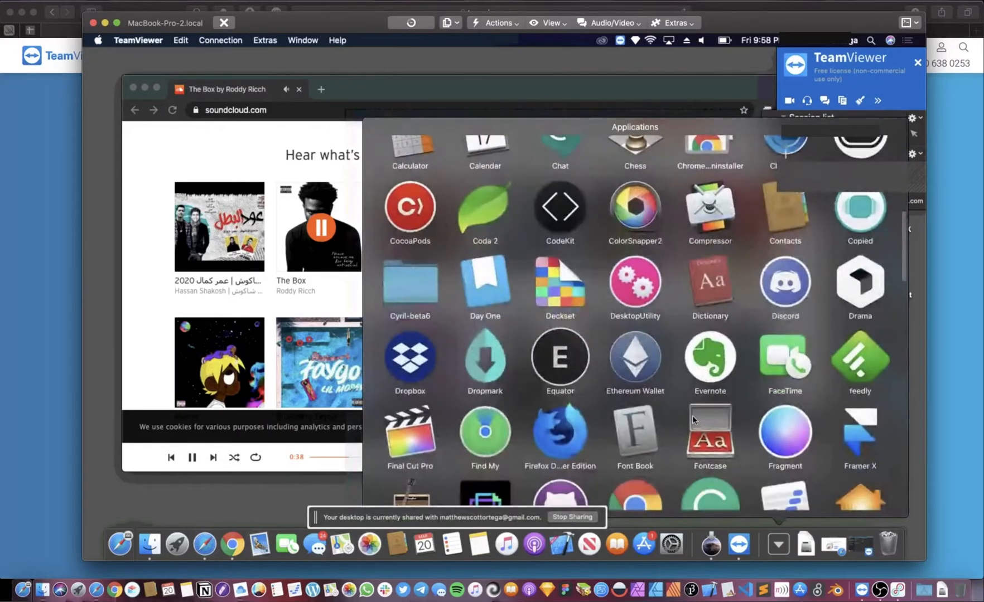
{"action": "scroll", "scroll_direction": "down", "scroll_amount": 3}
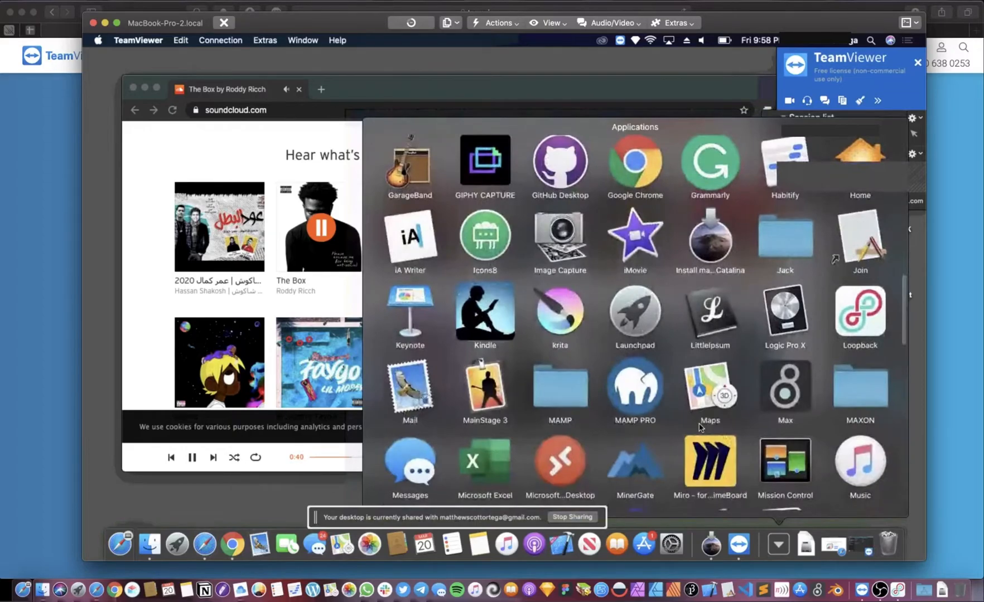
{"action": "scroll", "scroll_direction": "down", "scroll_amount": 3}
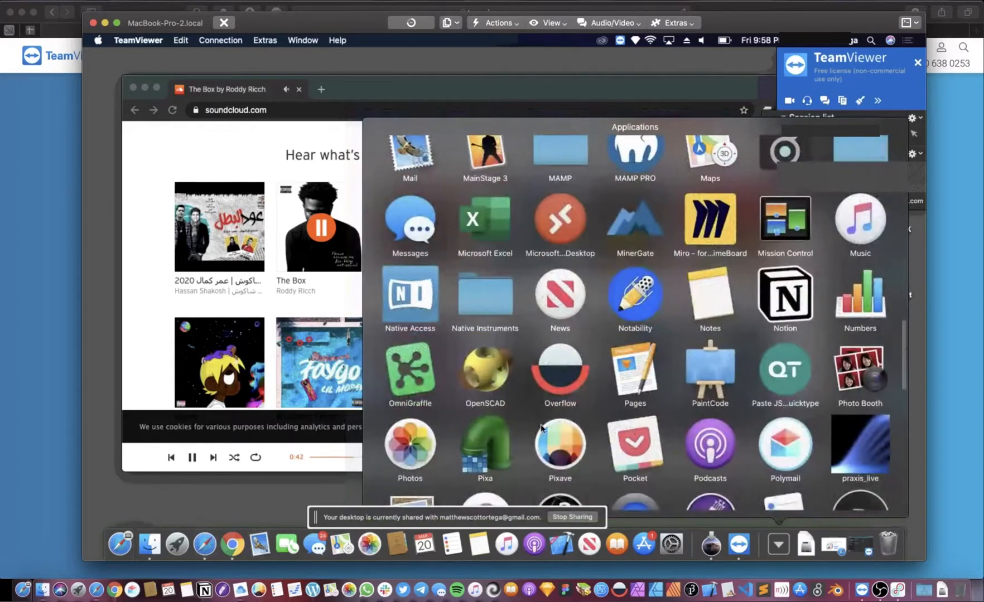
{"action": "scroll", "scroll_direction": "down", "scroll_amount": 3}
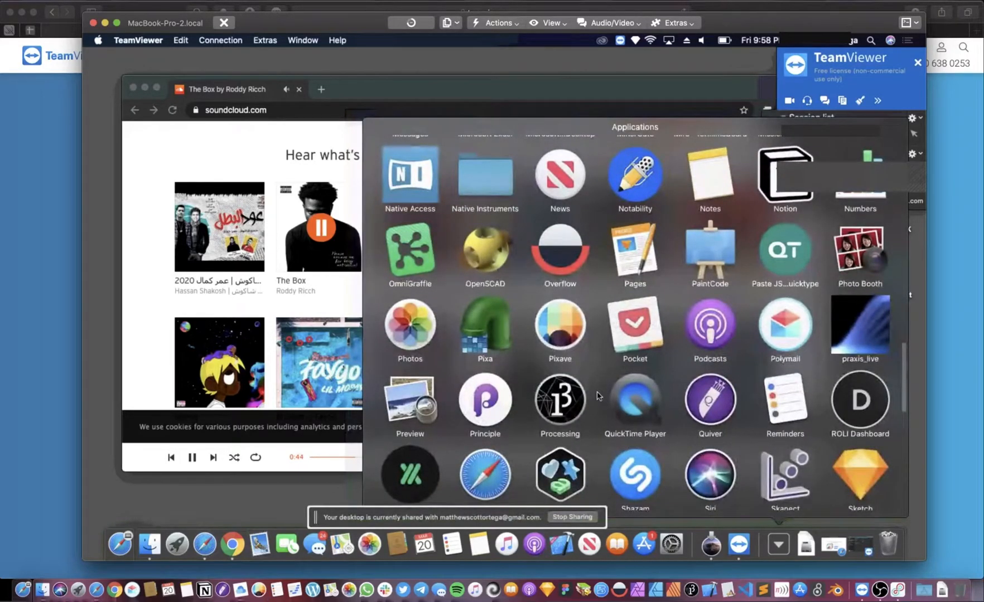
{"action": "scroll", "scroll_direction": "down", "scroll_amount": 3}
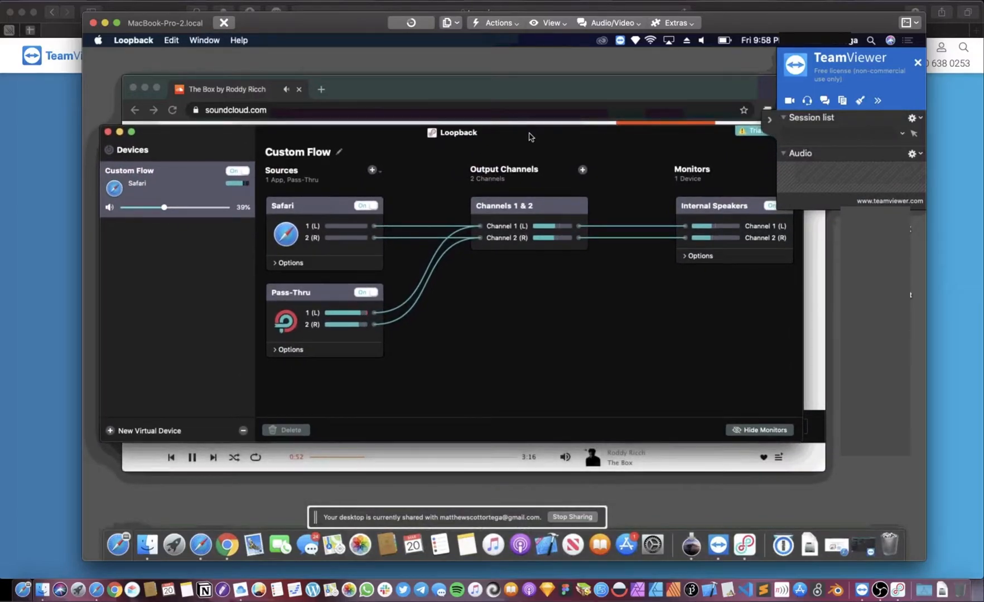
{"action": "mouse_move", "coordinate": [584, 343]}
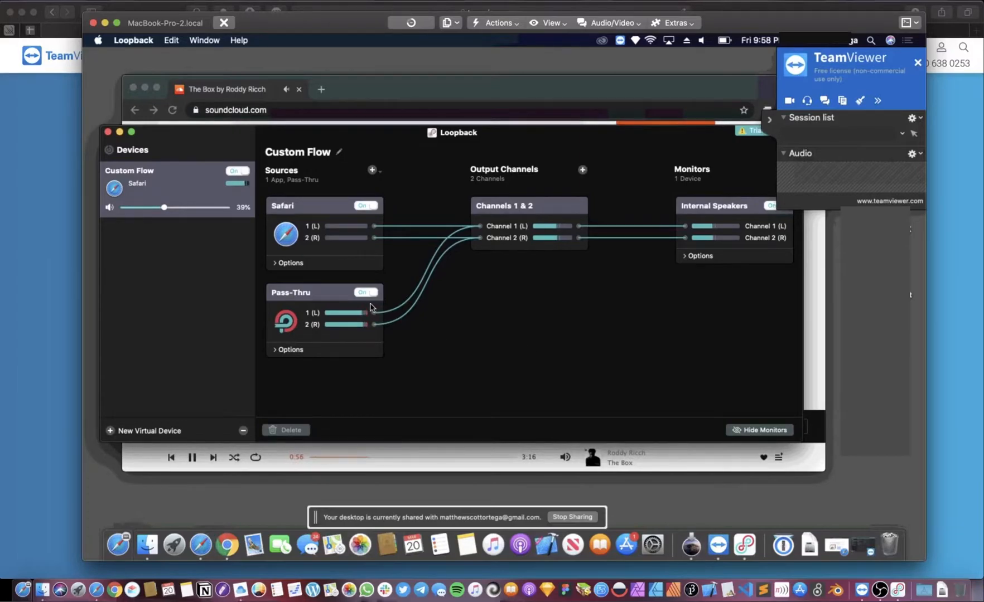
{"action": "mouse_move", "coordinate": [421, 135]}
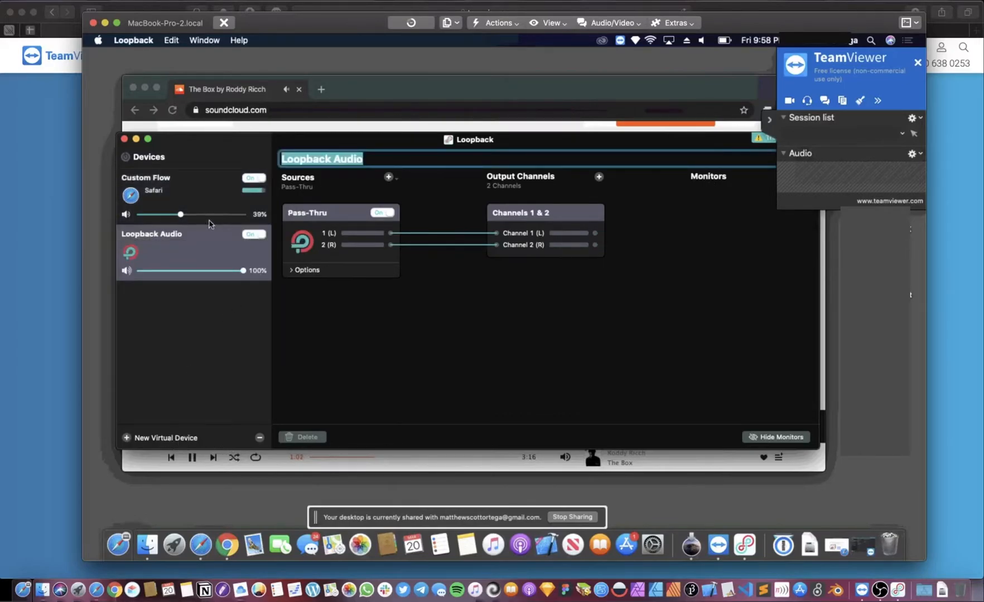
Name the new Loopback device 'Routed Audio' and select its output channels.
{"action": "type", "text": "Routed"}
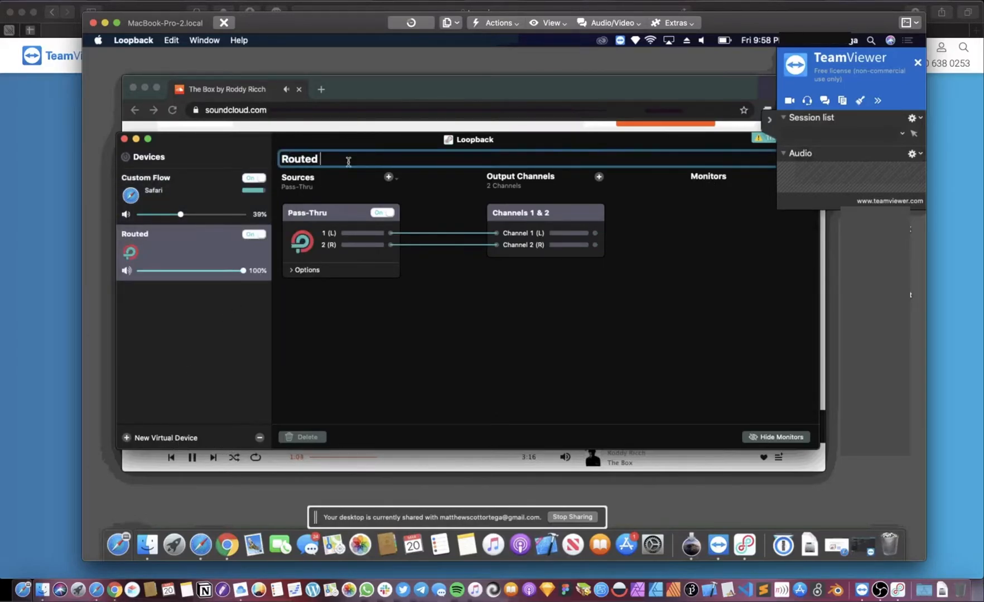
{"action": "type", "text": "Audio"}
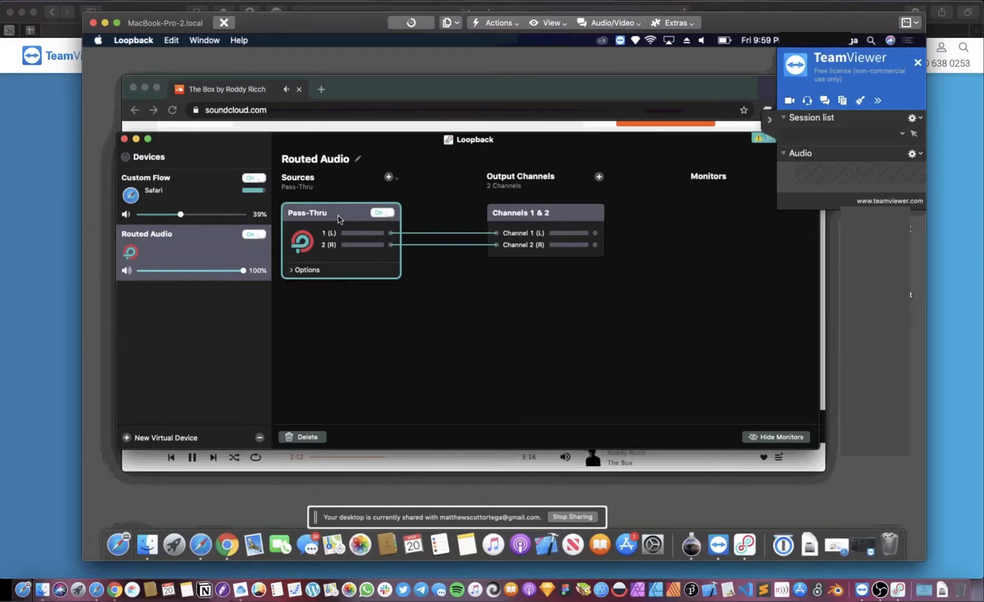
{"action": "mouse_move", "coordinate": [339, 214]}
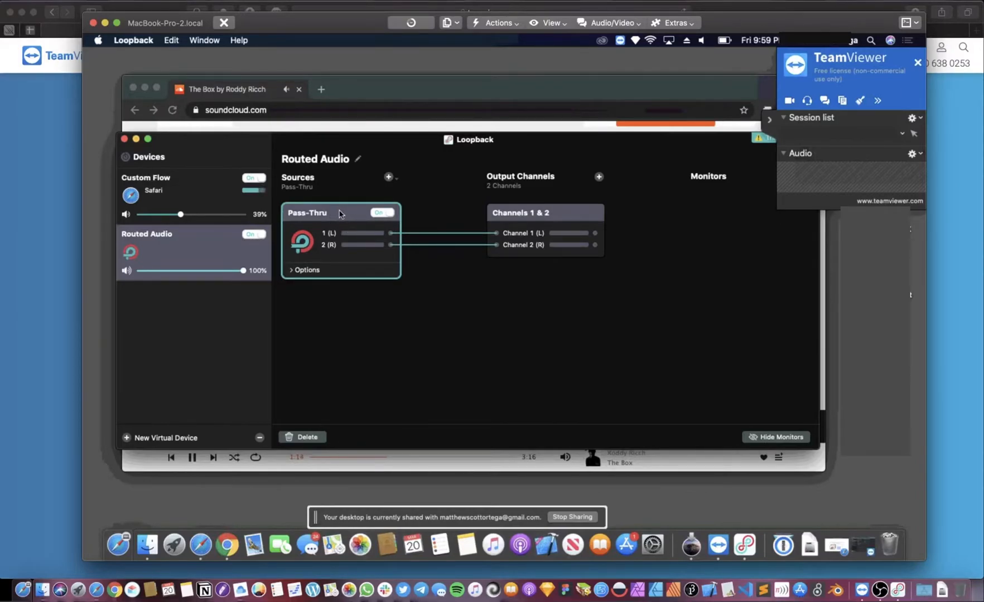
{"action": "left_click", "coordinate": [544, 212]}
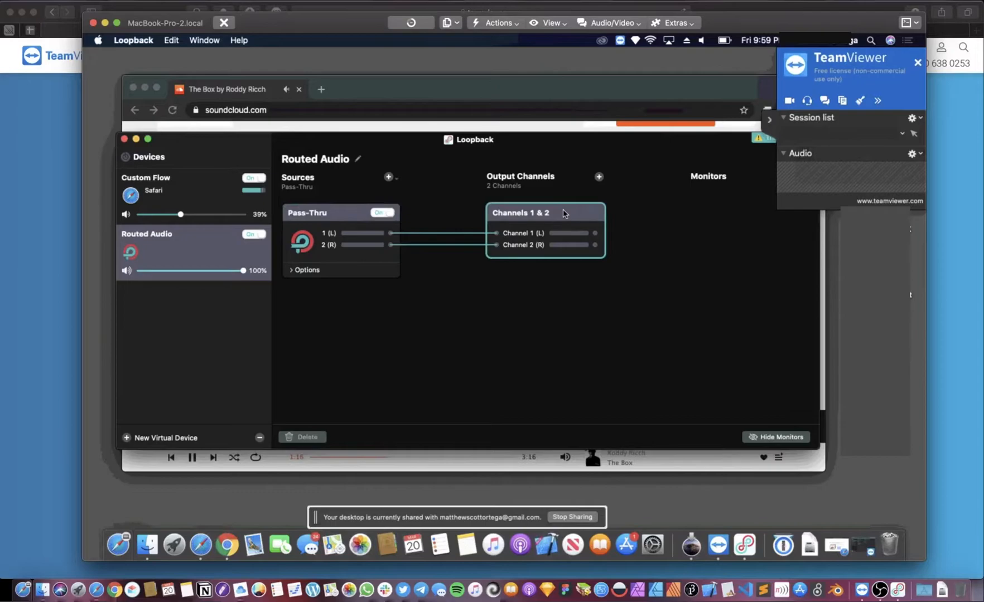
{"action": "mouse_move", "coordinate": [351, 216]}
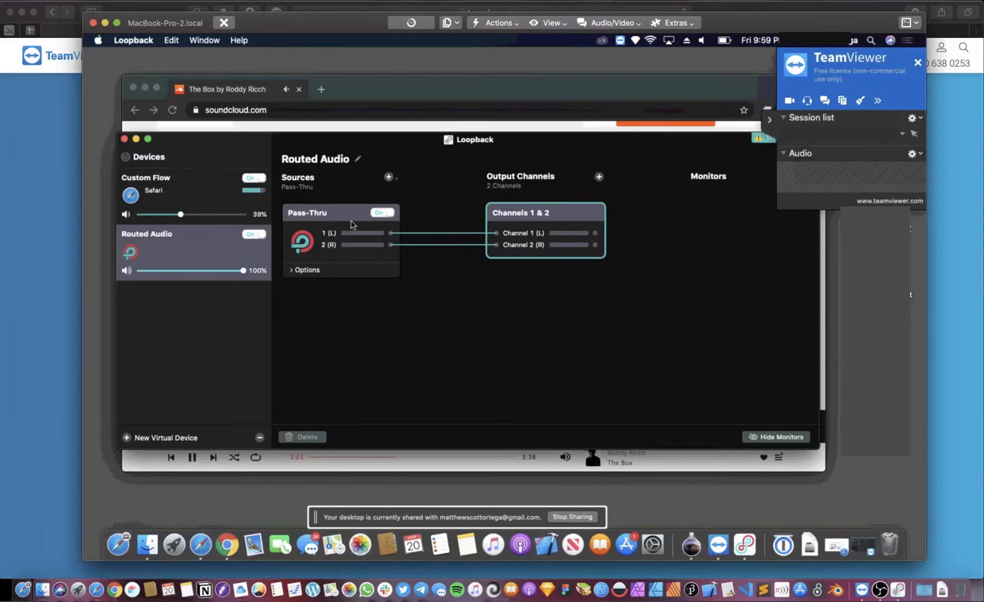
{"action": "mouse_move", "coordinate": [159, 195]}
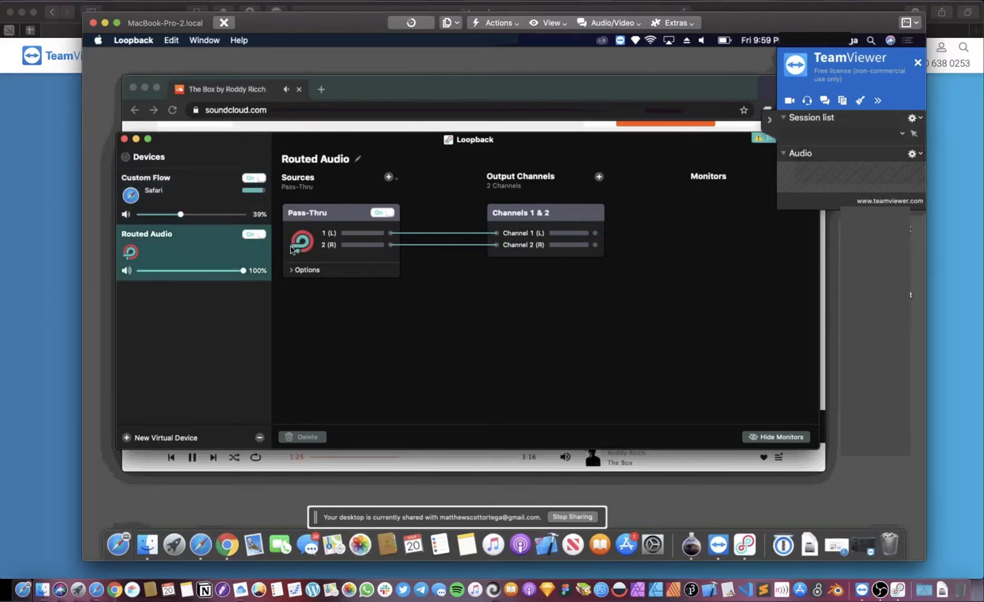
Add Safari and Google Chrome as audio sources of the Routed Audio device.
{"action": "left_click", "coordinate": [389, 179]}
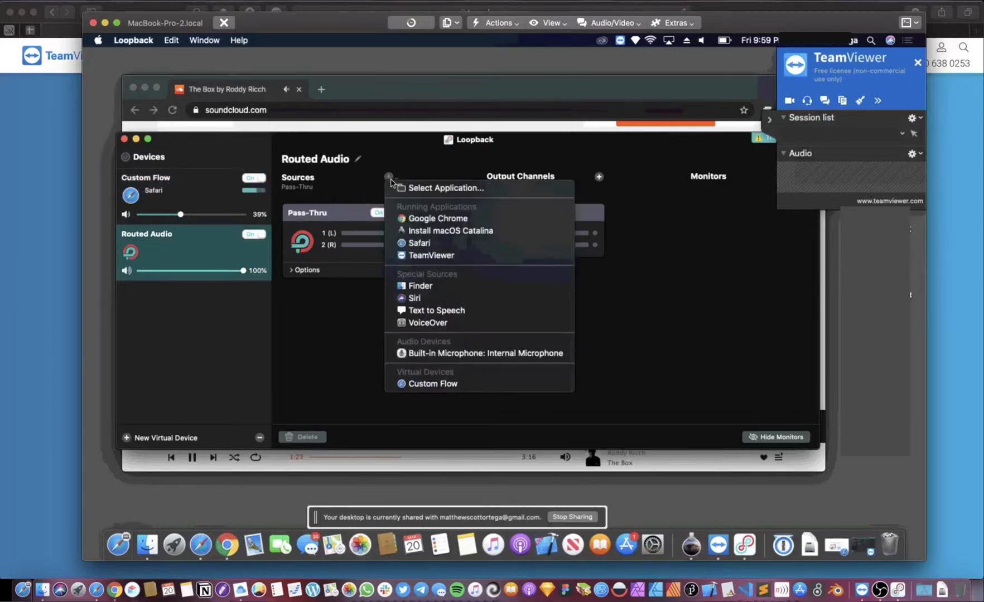
{"action": "mouse_move", "coordinate": [420, 243]}
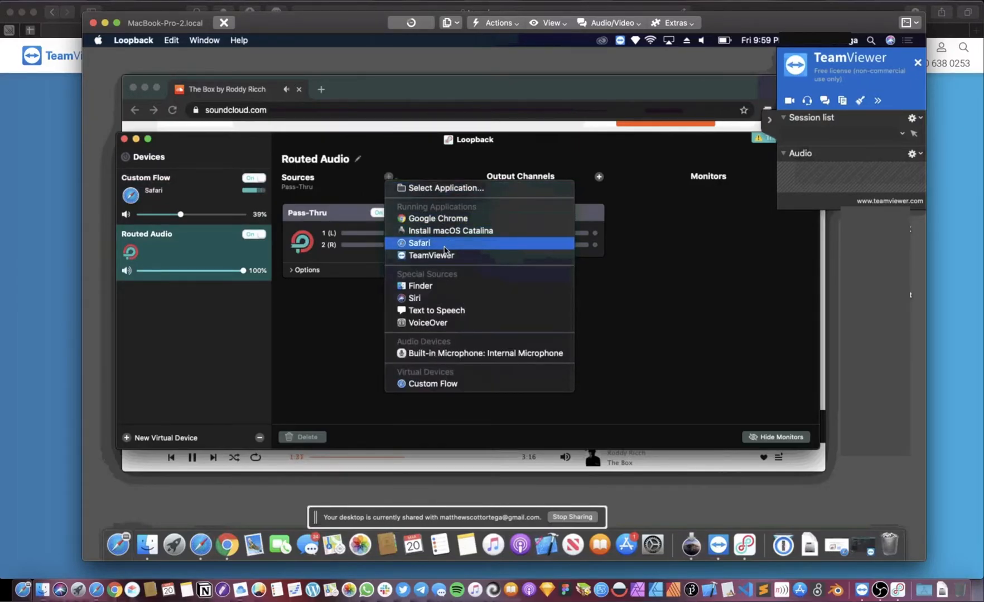
{"action": "left_click", "coordinate": [420, 242]}
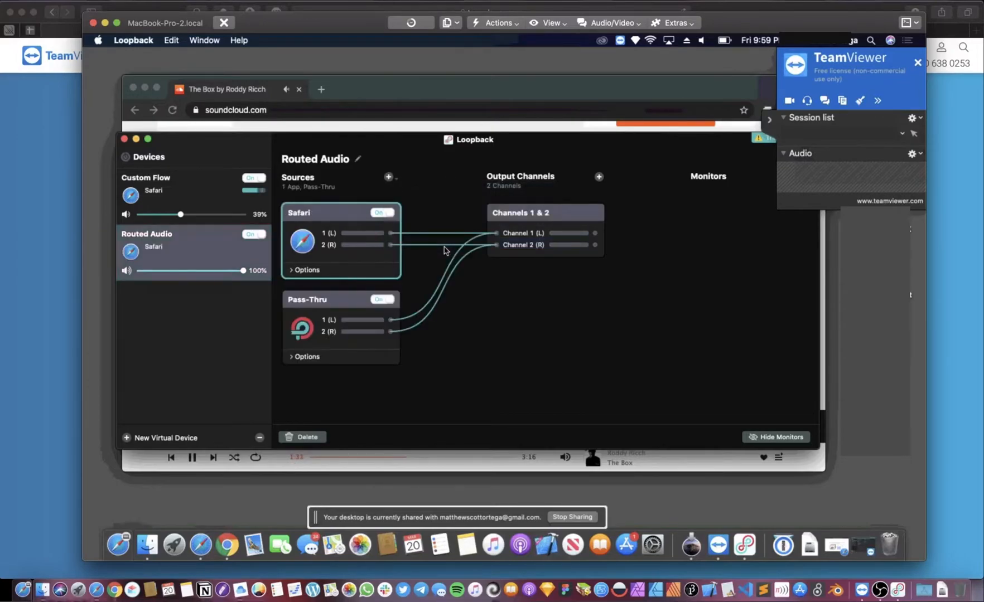
{"action": "mouse_move", "coordinate": [317, 191]}
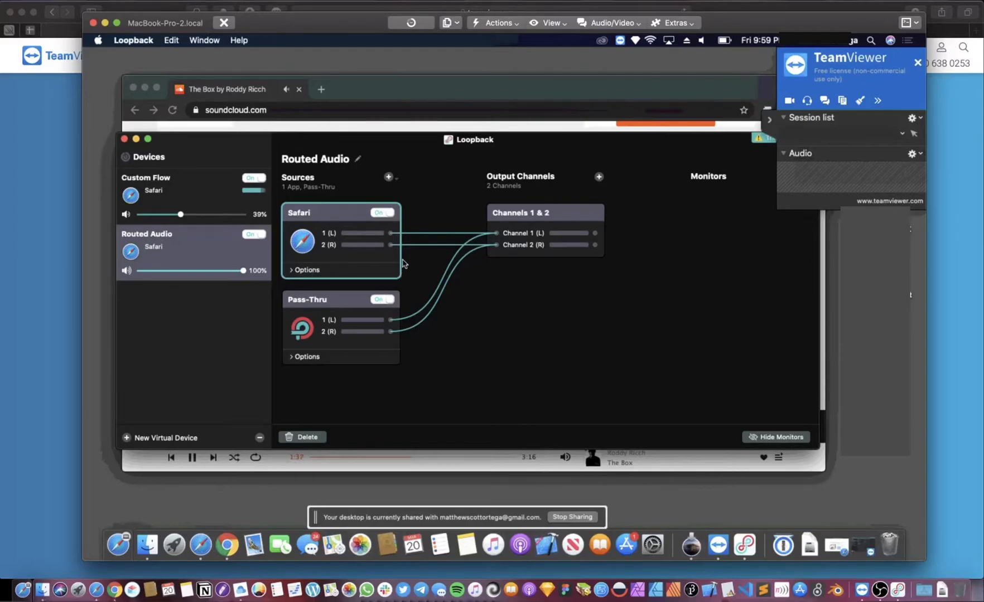
{"action": "mouse_move", "coordinate": [178, 181]}
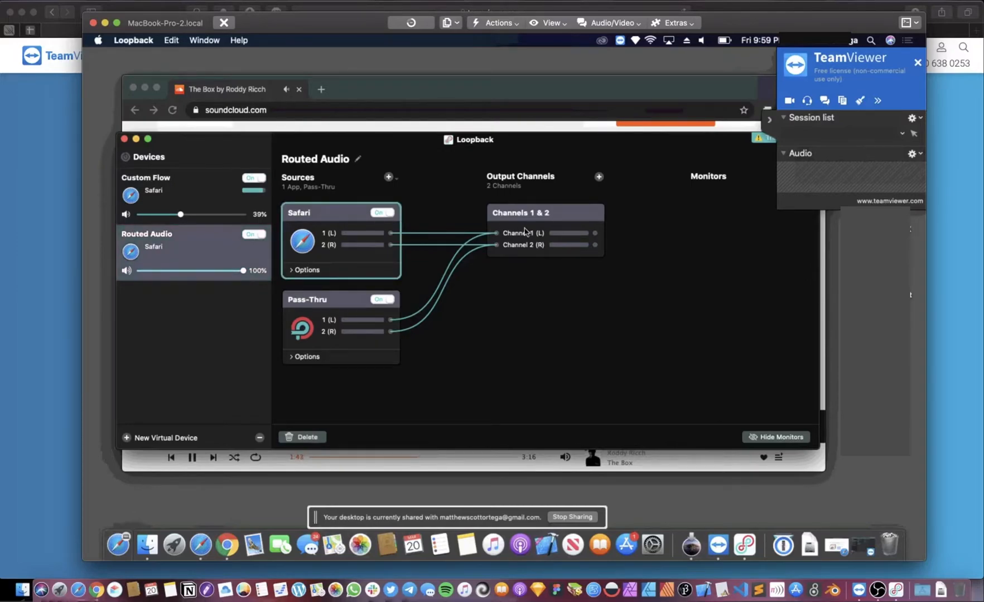
{"action": "mouse_move", "coordinate": [398, 247]}
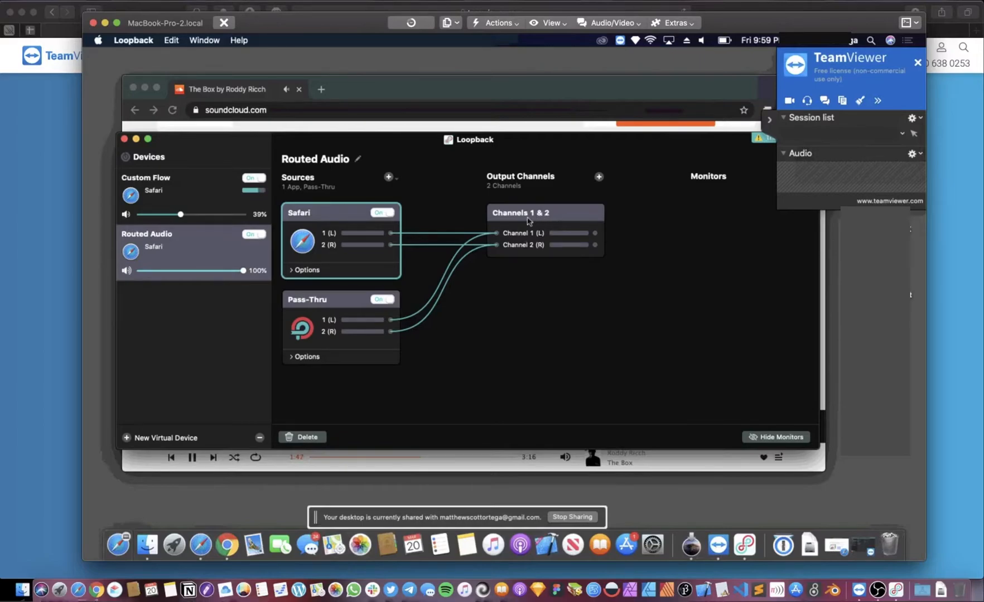
{"action": "mouse_move", "coordinate": [524, 225]}
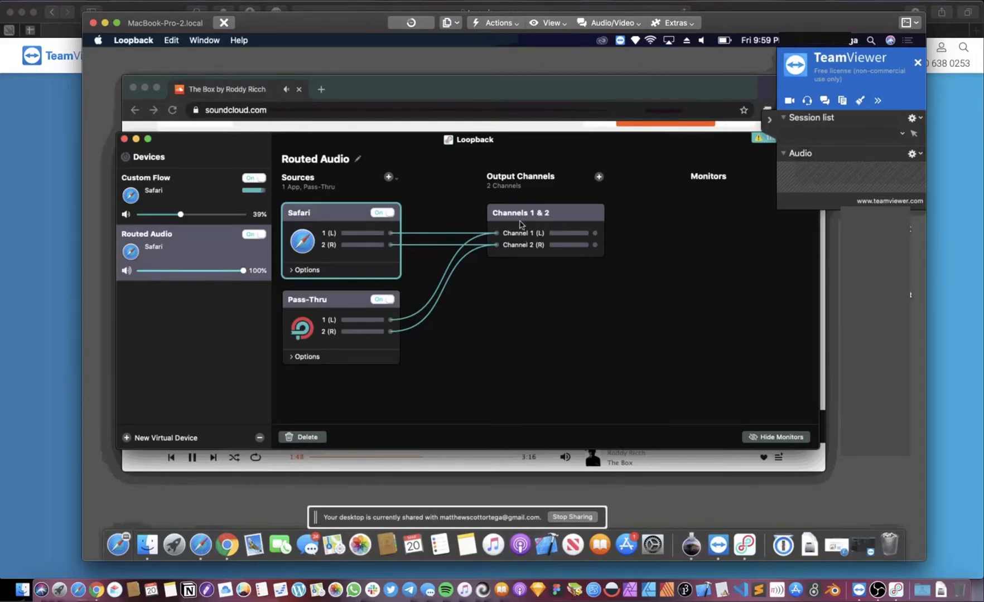
{"action": "mouse_move", "coordinate": [394, 176]}
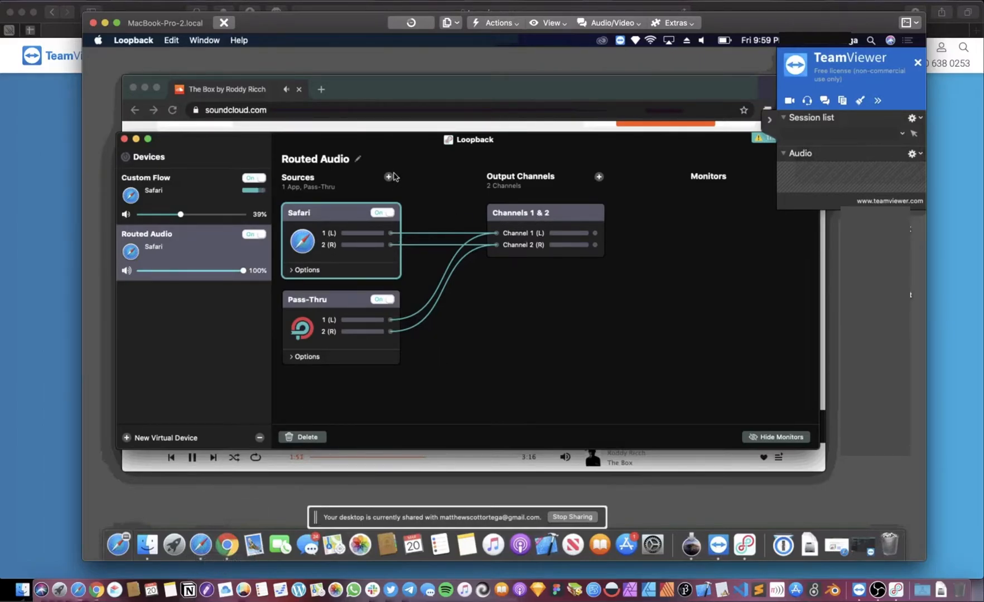
{"action": "left_click", "coordinate": [388, 176]}
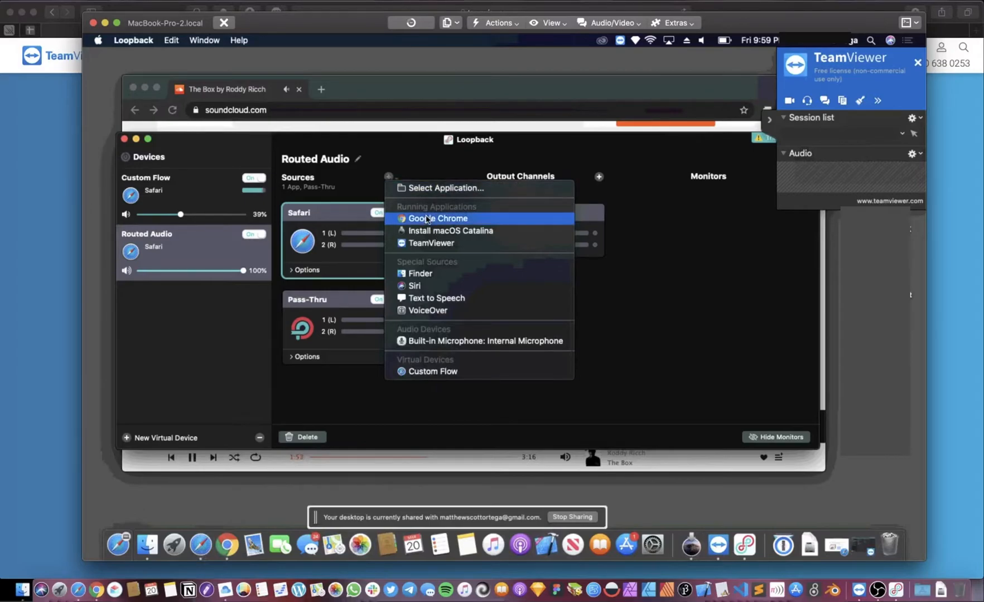
{"action": "left_click", "coordinate": [437, 219]}
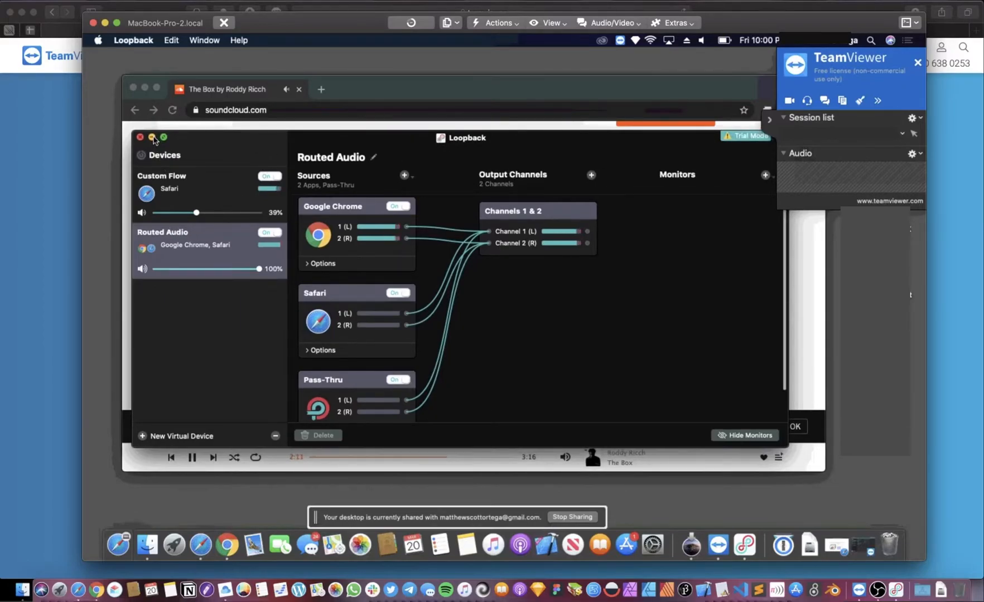
Hide the Loopback window, revealing SoundCloud in Chrome still playing The Box.
{"action": "left_click", "coordinate": [141, 137]}
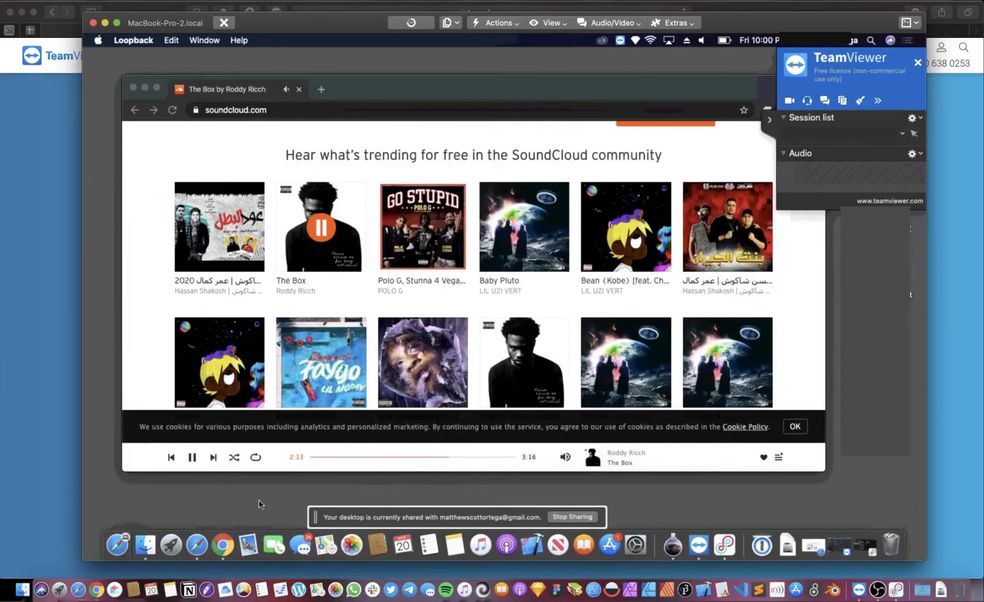
{"action": "mouse_move", "coordinate": [221, 545]}
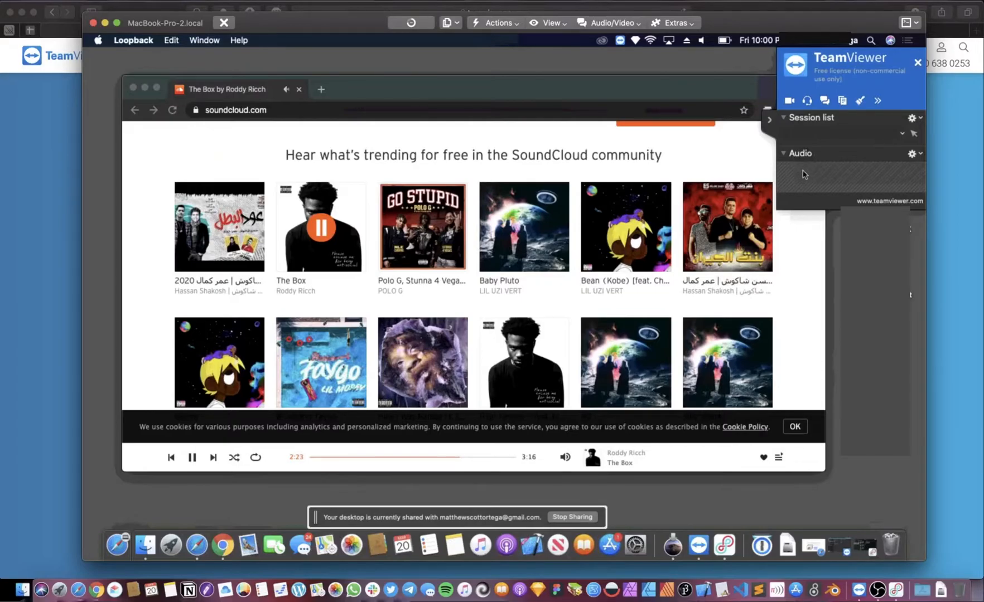
{"action": "mouse_move", "coordinate": [222, 546]}
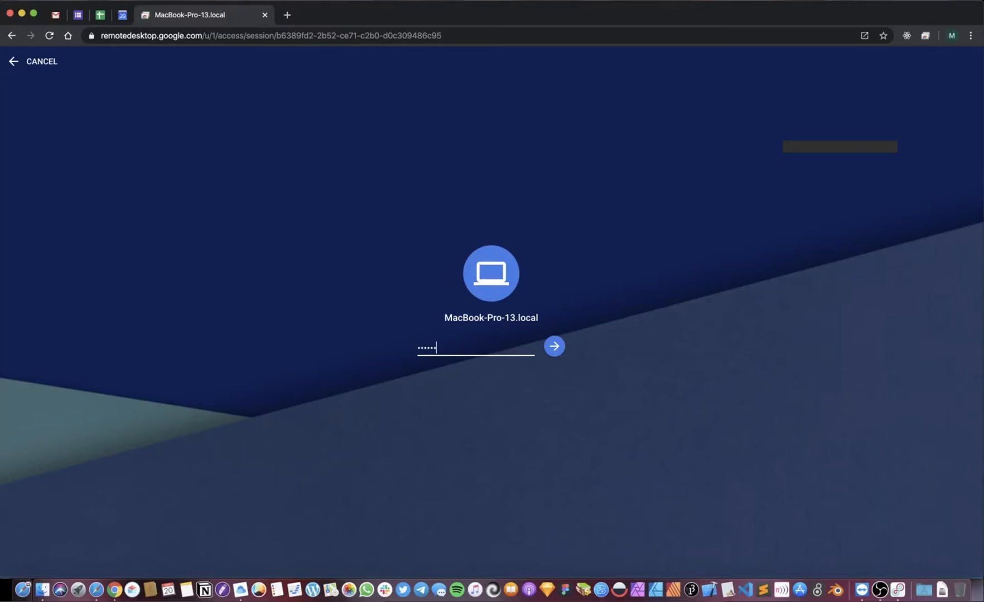
Connect to MacBook-Pro-13.local with the PIN and open TeamViewer's Audio preferences.
{"action": "left_click", "coordinate": [555, 346]}
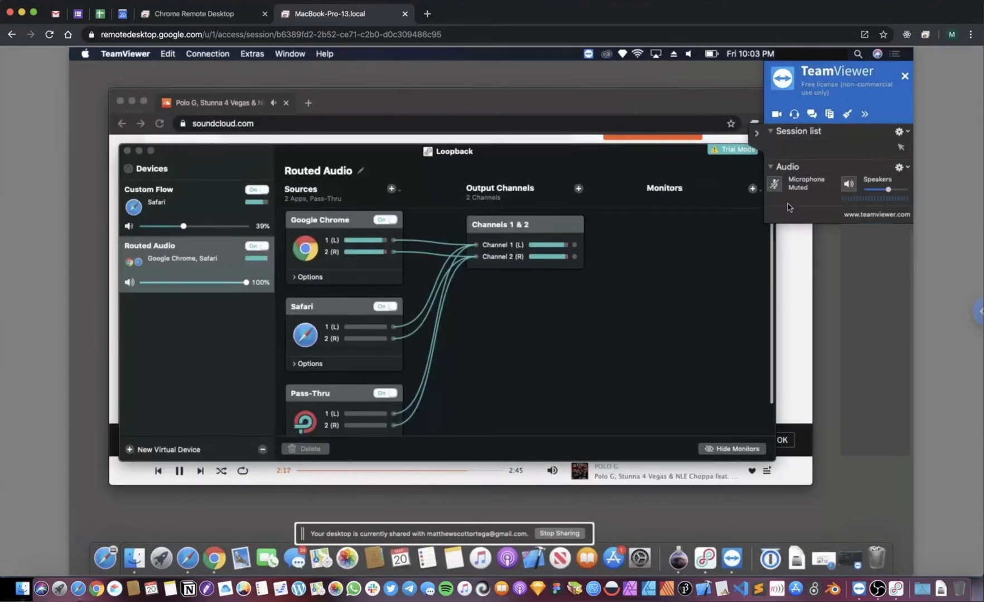
{"action": "left_click", "coordinate": [900, 167]}
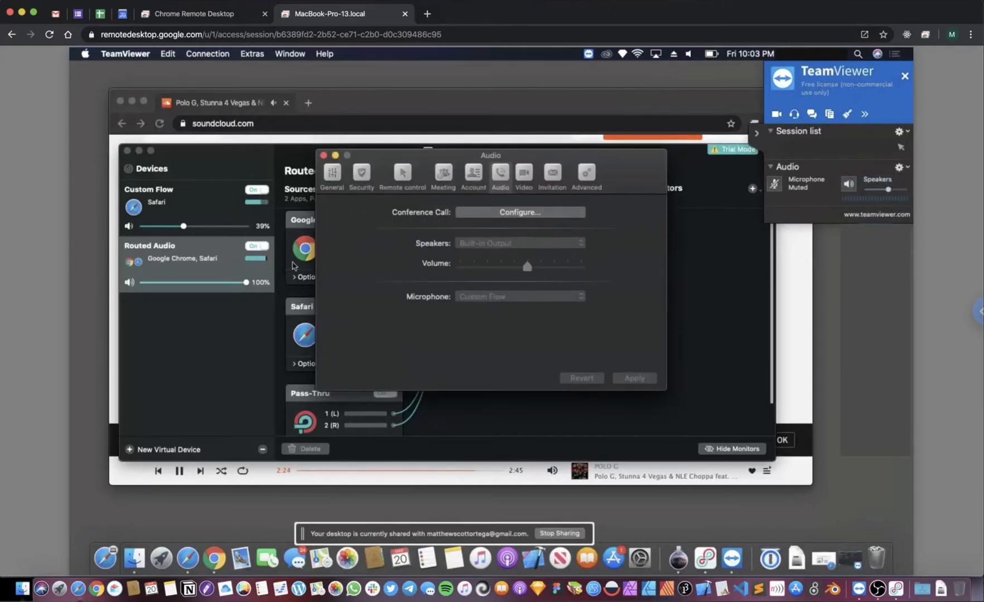
Set TeamViewer's microphone to Routed Audio, apply it, and close Audio preferences.
{"action": "left_click", "coordinate": [519, 243]}
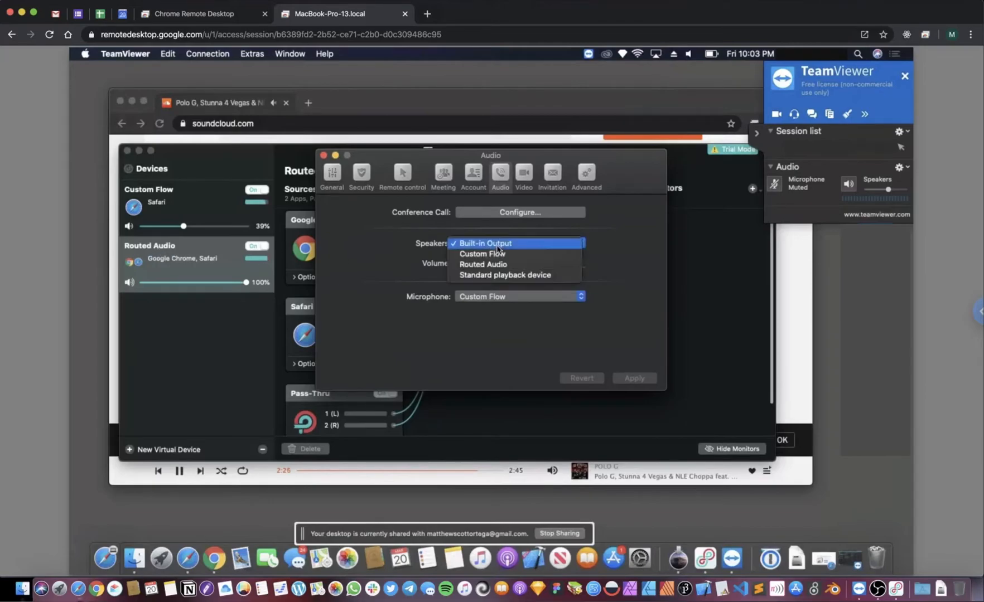
{"action": "mouse_move", "coordinate": [496, 264]}
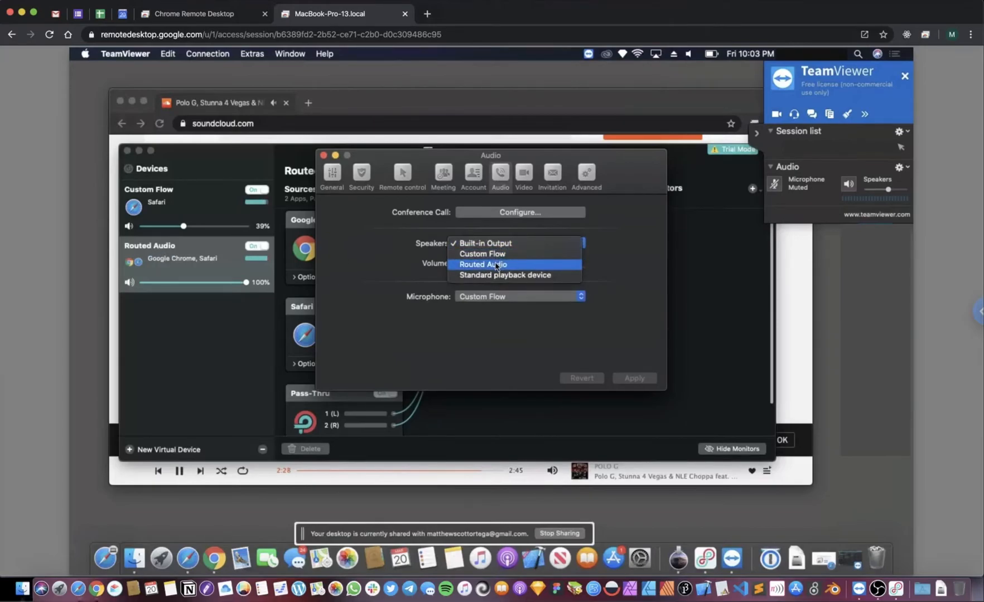
{"action": "mouse_move", "coordinate": [506, 275]}
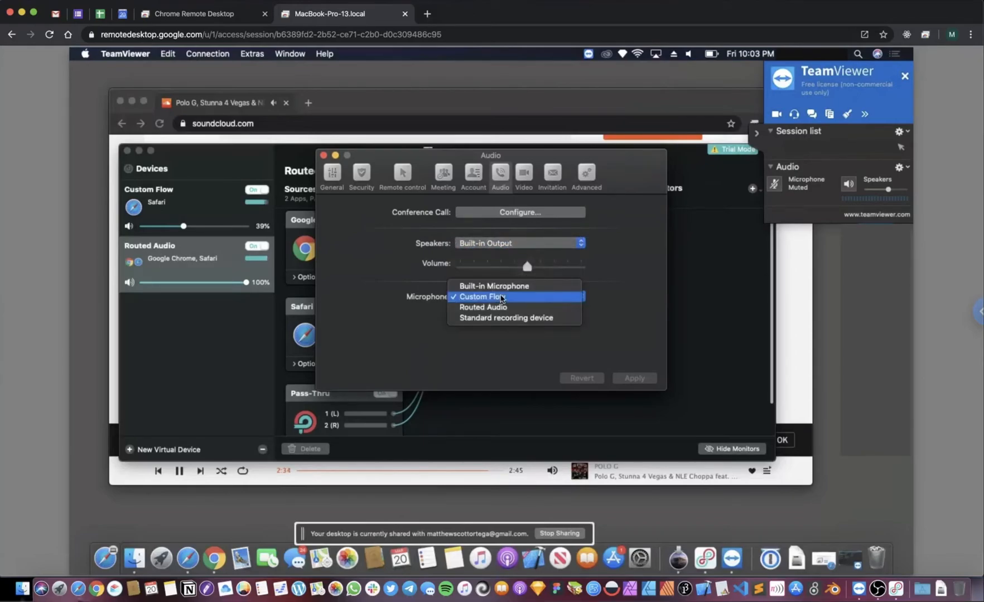
{"action": "mouse_move", "coordinate": [344, 274]}
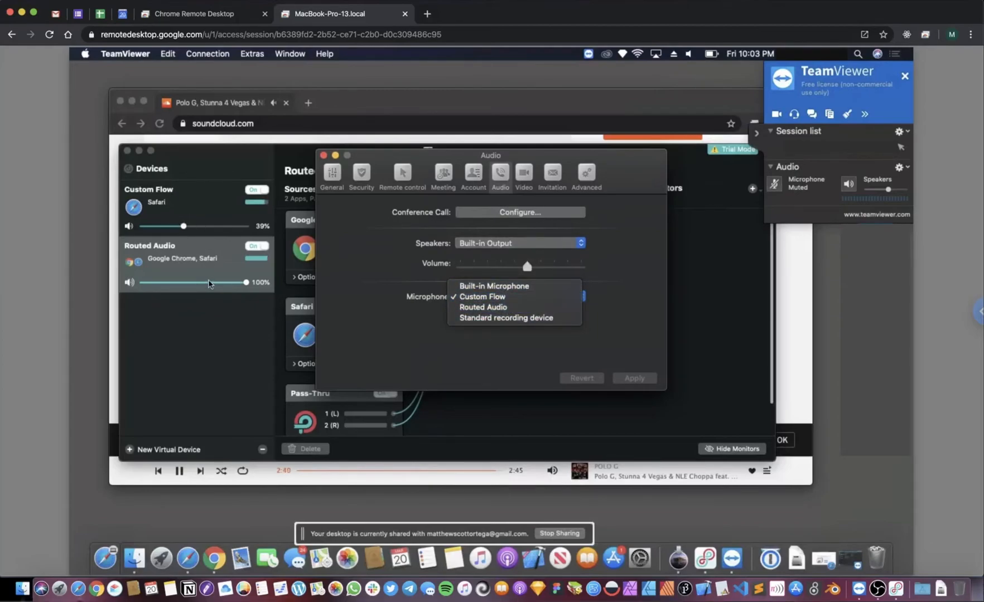
{"action": "mouse_move", "coordinate": [483, 307]}
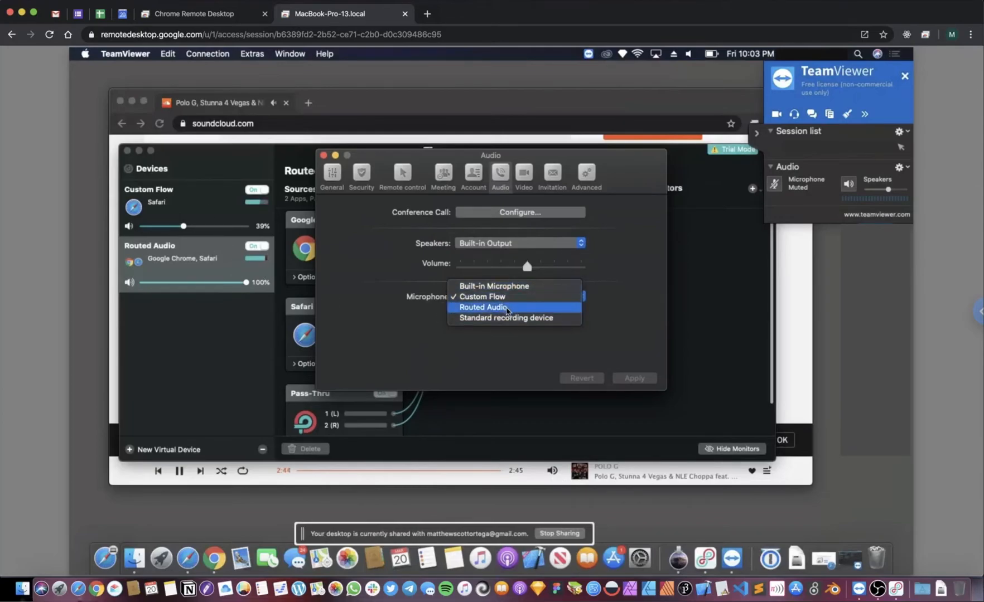
{"action": "left_click", "coordinate": [200, 471]}
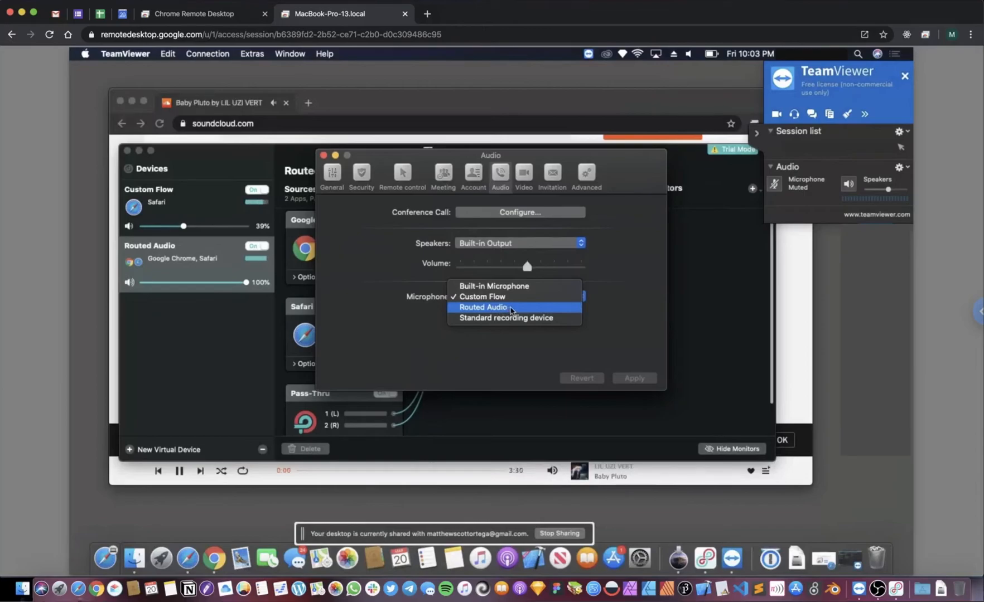
{"action": "mouse_move", "coordinate": [498, 311]}
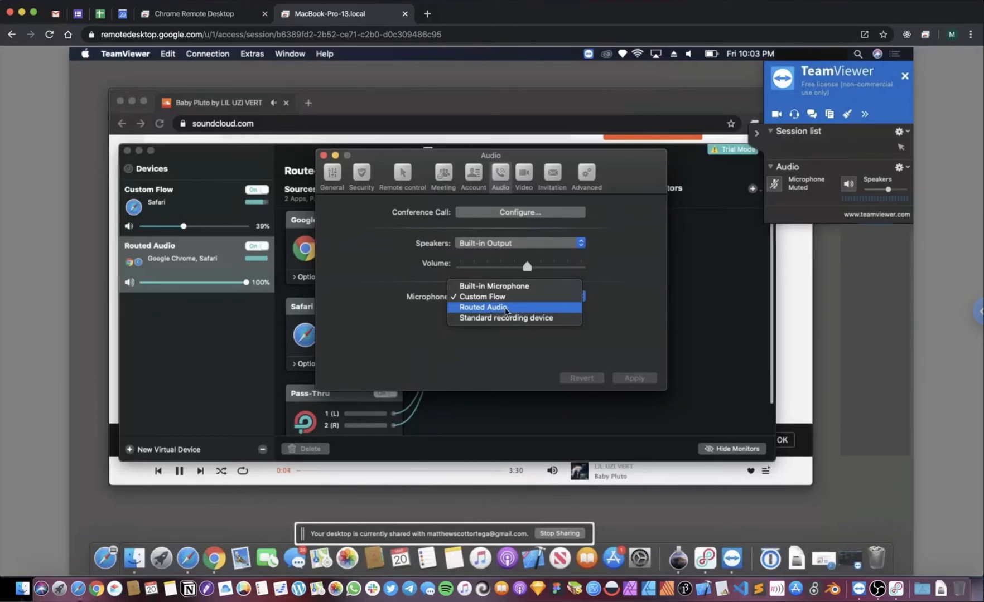
{"action": "left_click", "coordinate": [483, 307]}
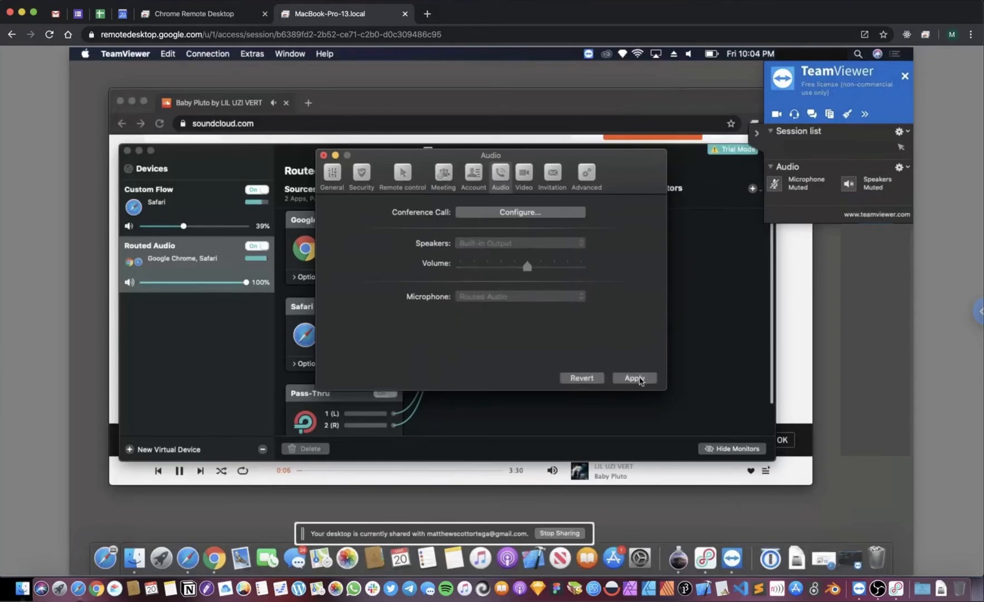
{"action": "left_click", "coordinate": [633, 378]}
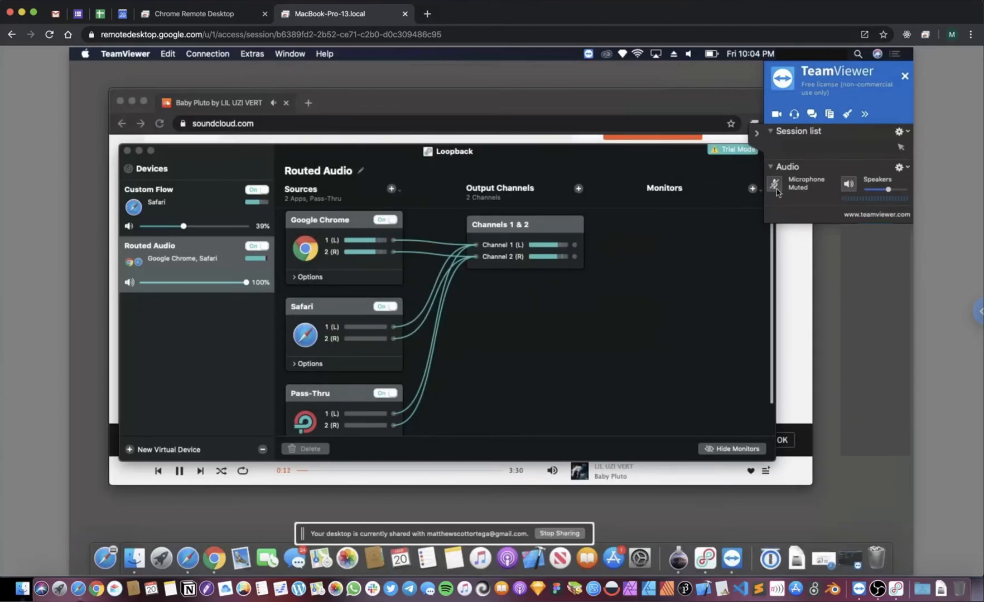
Unmute the TeamViewer session microphone so Routed Audio is transmitted.
{"action": "left_click", "coordinate": [775, 184]}
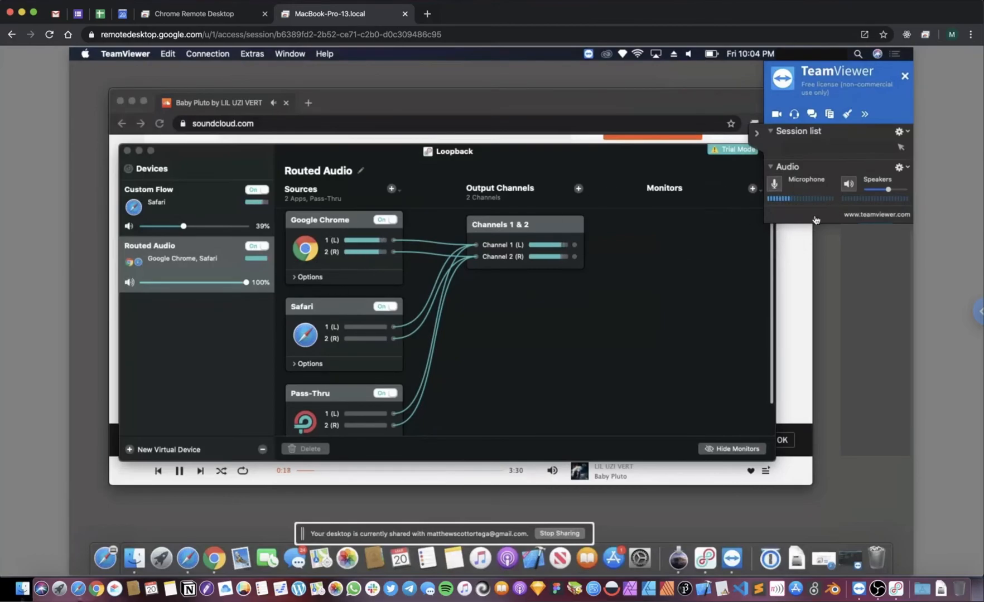
{"action": "mouse_move", "coordinate": [809, 296]}
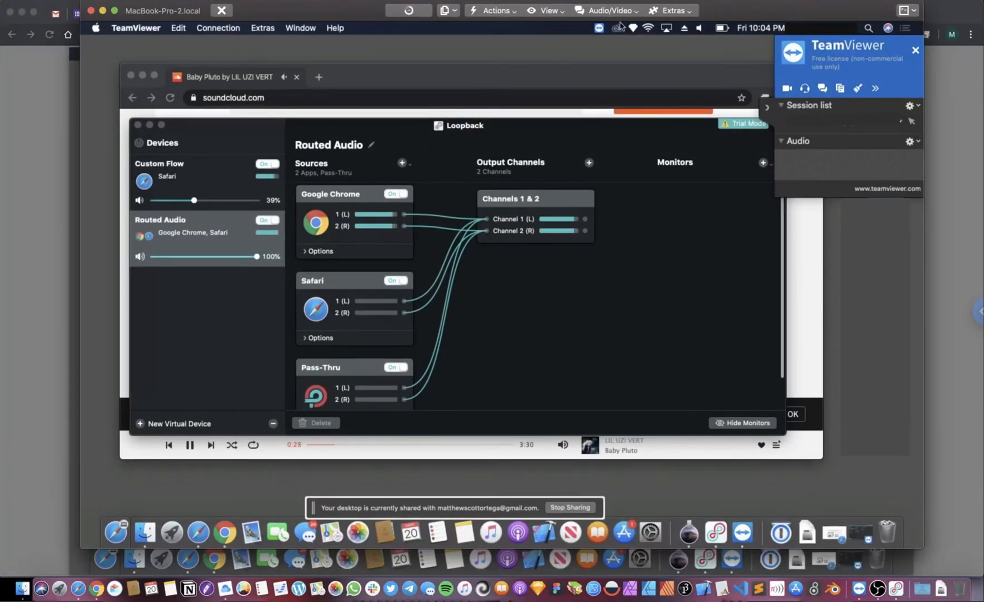
Open the local session's audio controls and lower Routed Audio volume to 88%.
{"action": "left_click", "coordinate": [606, 10]}
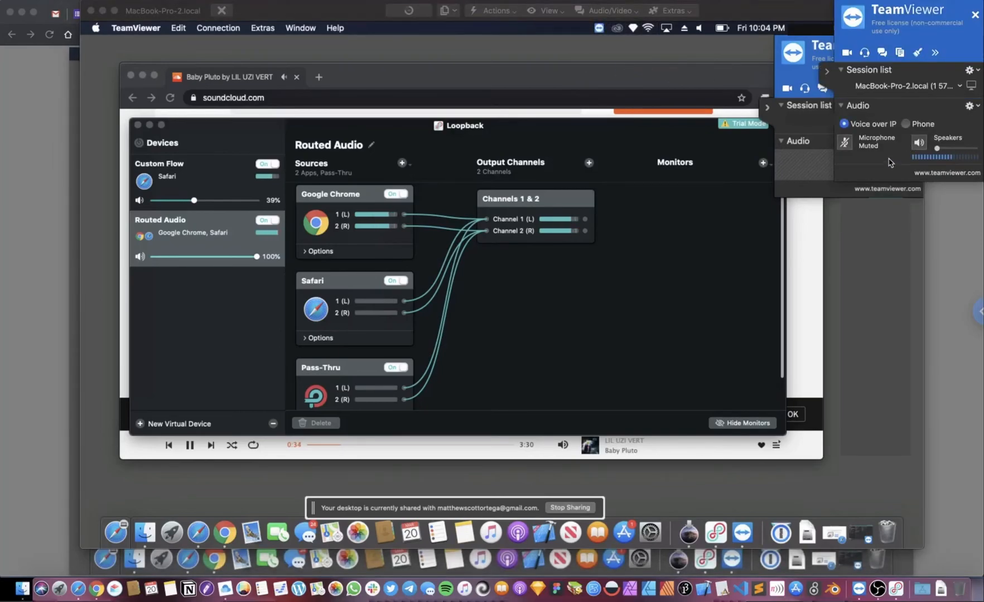
{"action": "key", "text": "volumeup"}
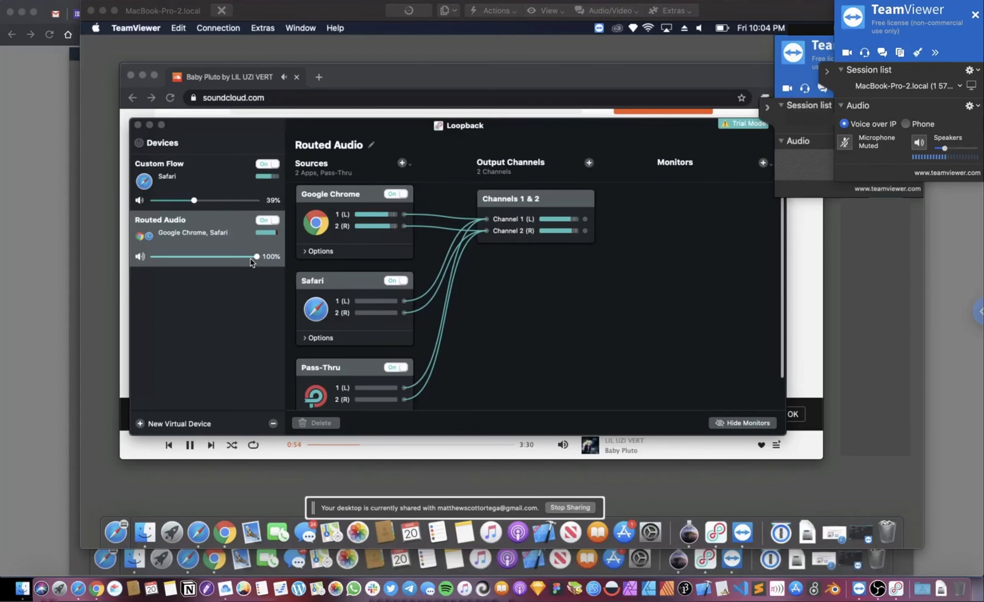
{"action": "left_click_drag", "start_coordinate": [256, 256], "coordinate": [243, 256]}
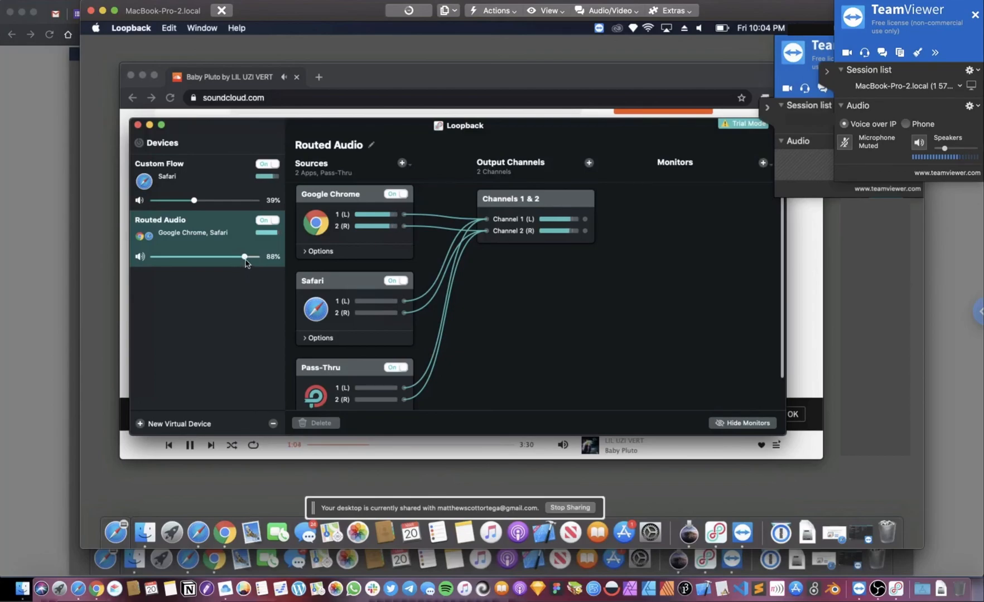
{"action": "mouse_move", "coordinate": [523, 258]}
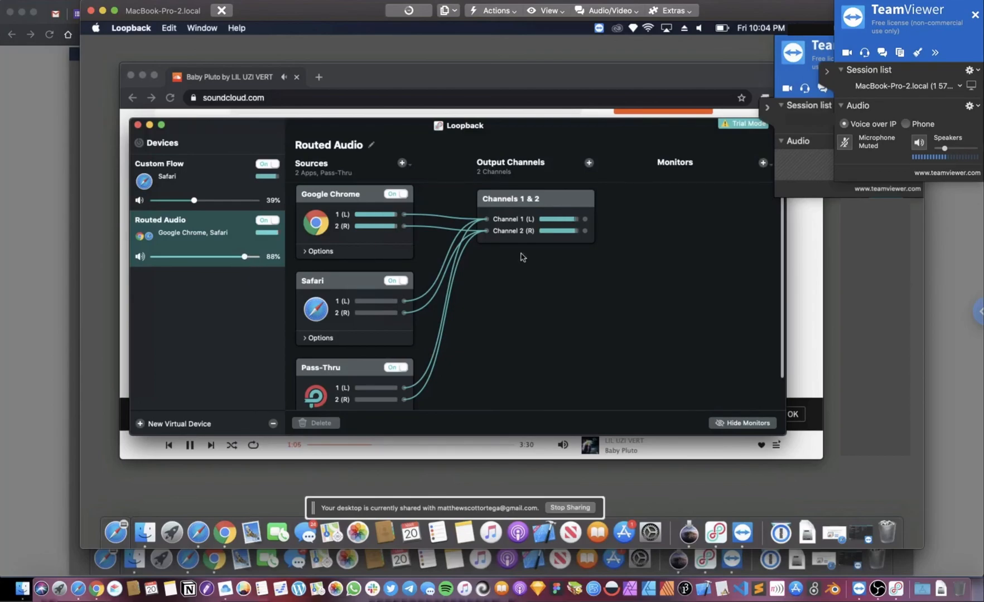